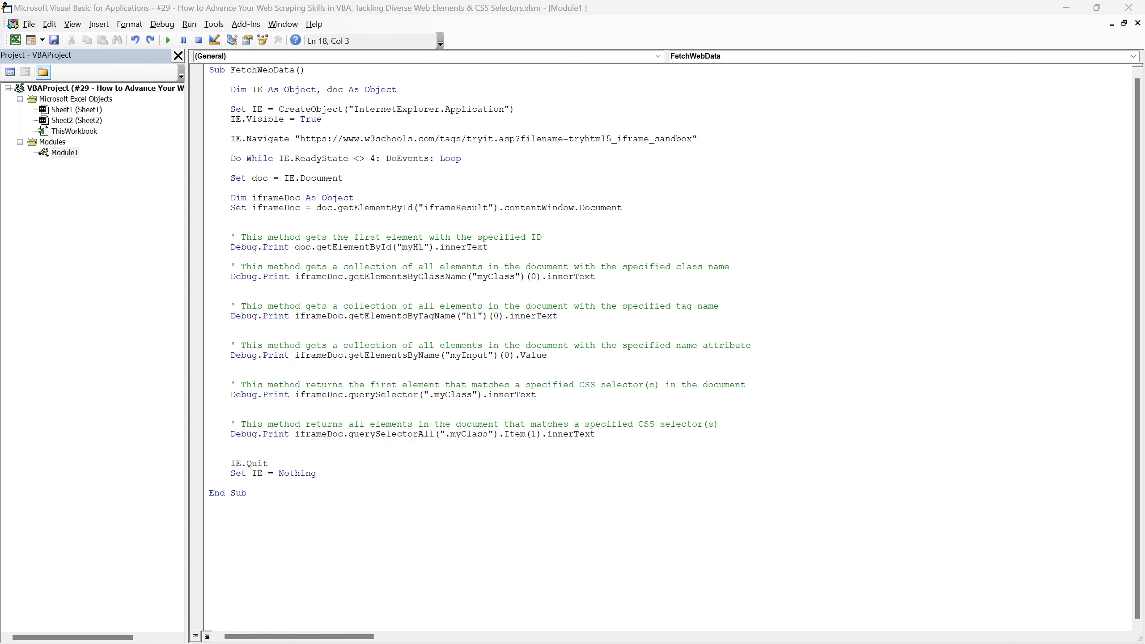
# Review the first lookup blocks in FetchWebData, highlighting the getElementsByTagName method name.
pyautogui.moveTo(232, 237); pyautogui.dragTo(553, 356)
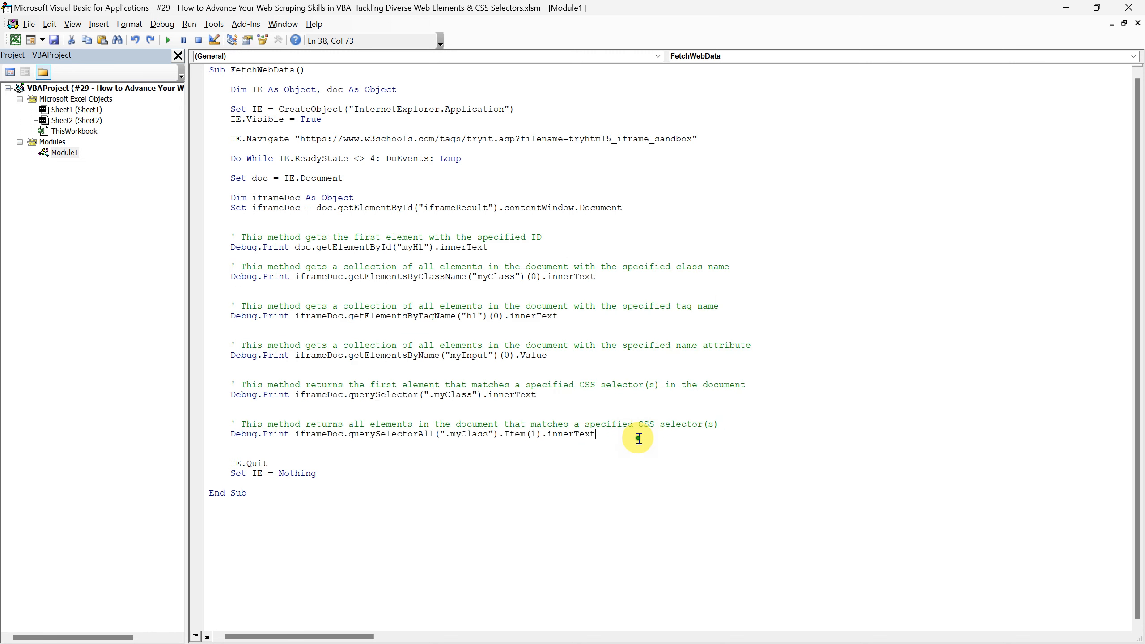
pyautogui.moveTo(211, 238)
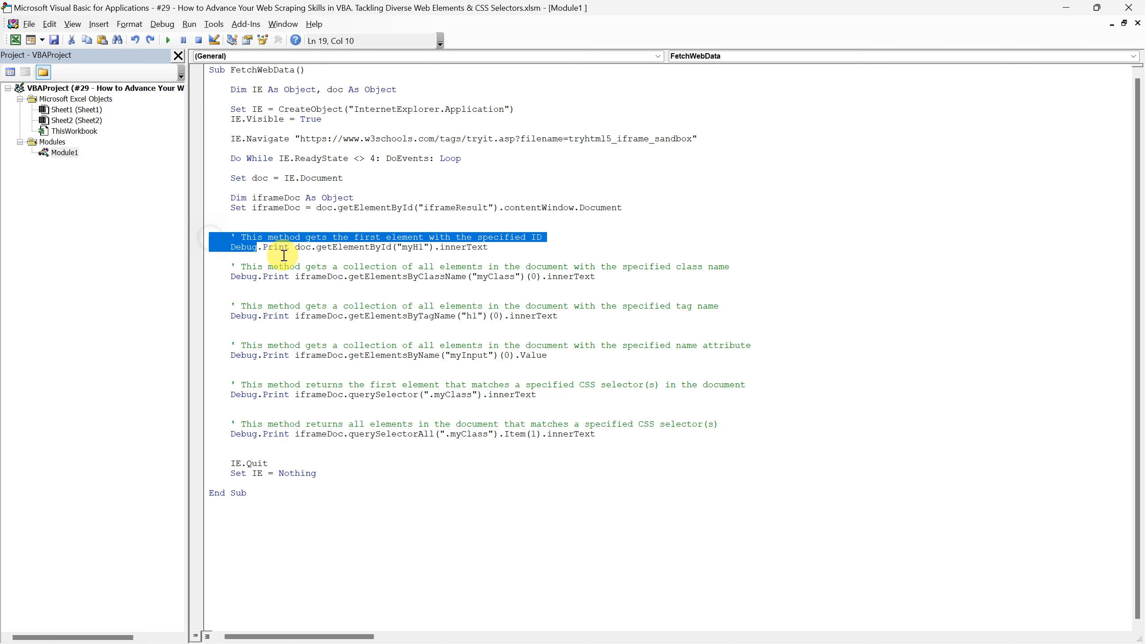
pyautogui.click(374, 247)
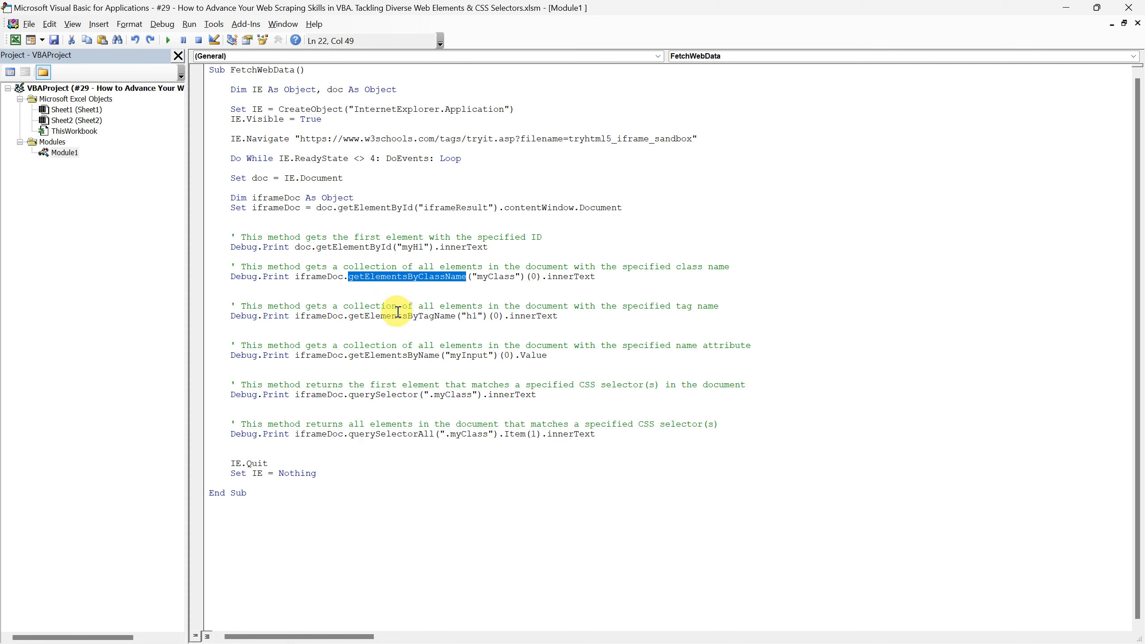
pyautogui.doubleClick(401, 315)
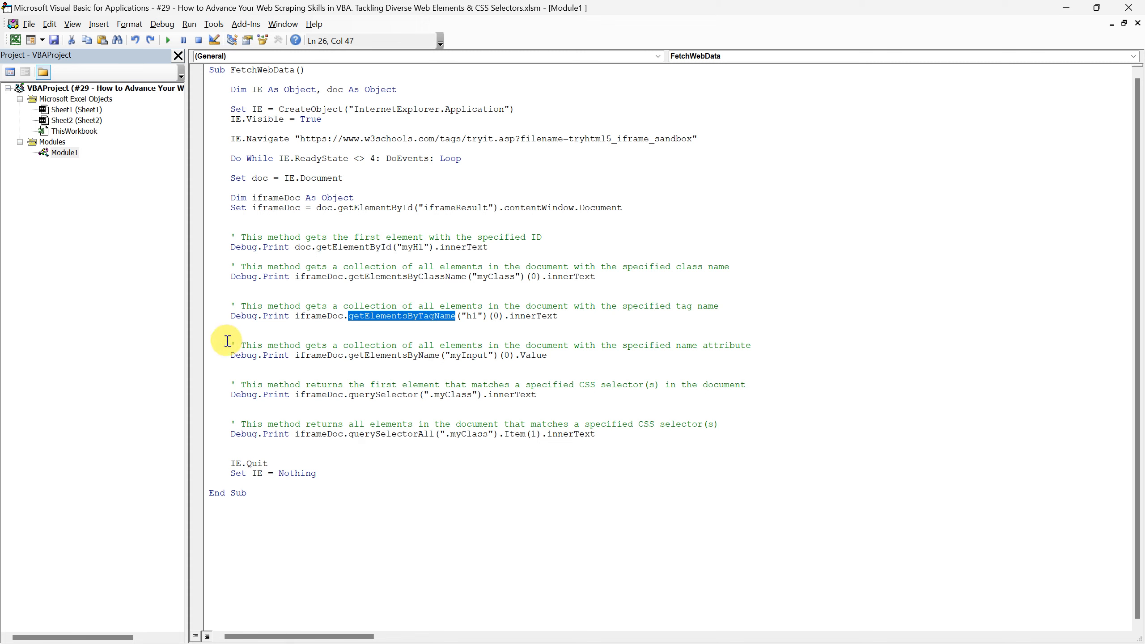
pyautogui.click(213, 342)
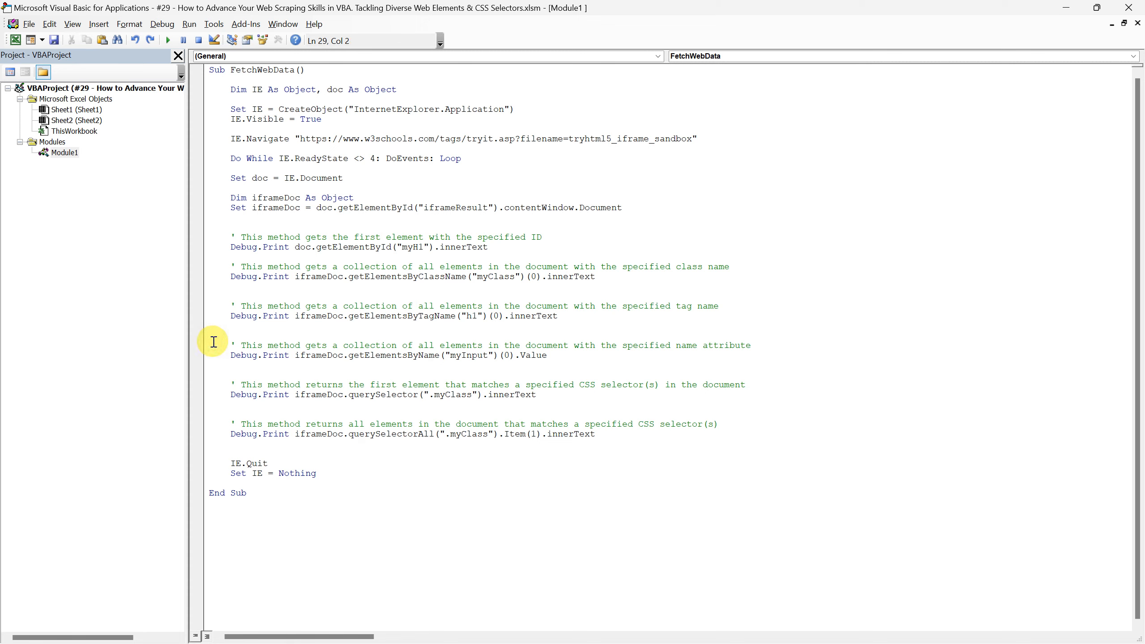
# Review the last three lookup blocks, highlighting querySelector and querySelectorAll.
pyautogui.moveTo(213, 342); pyautogui.dragTo(587, 434)
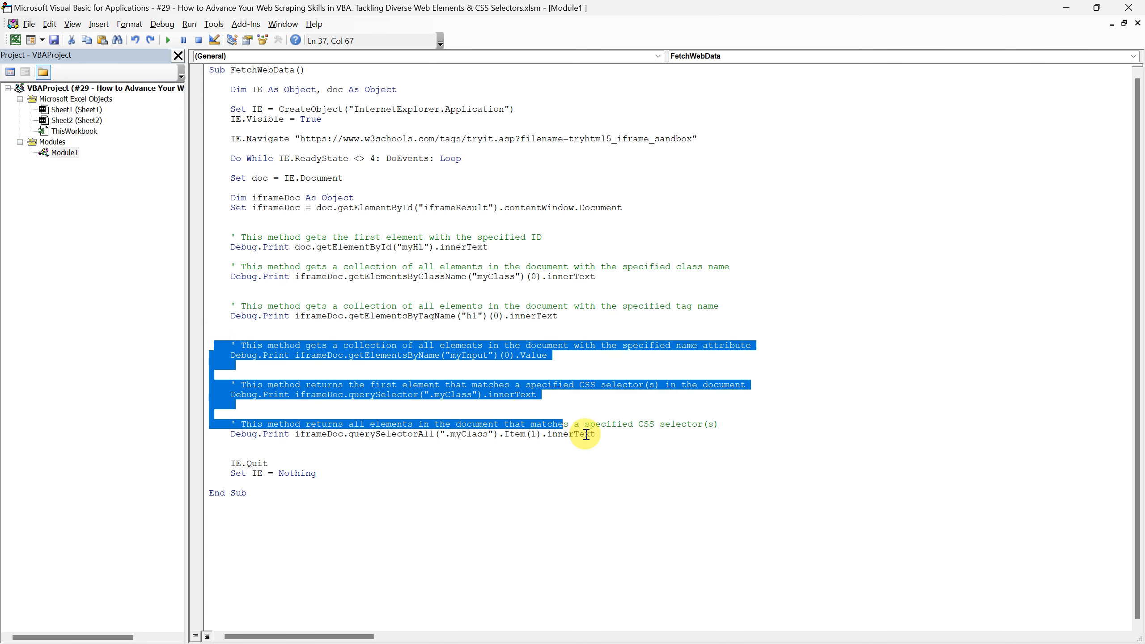
pyautogui.doubleClick(393, 355)
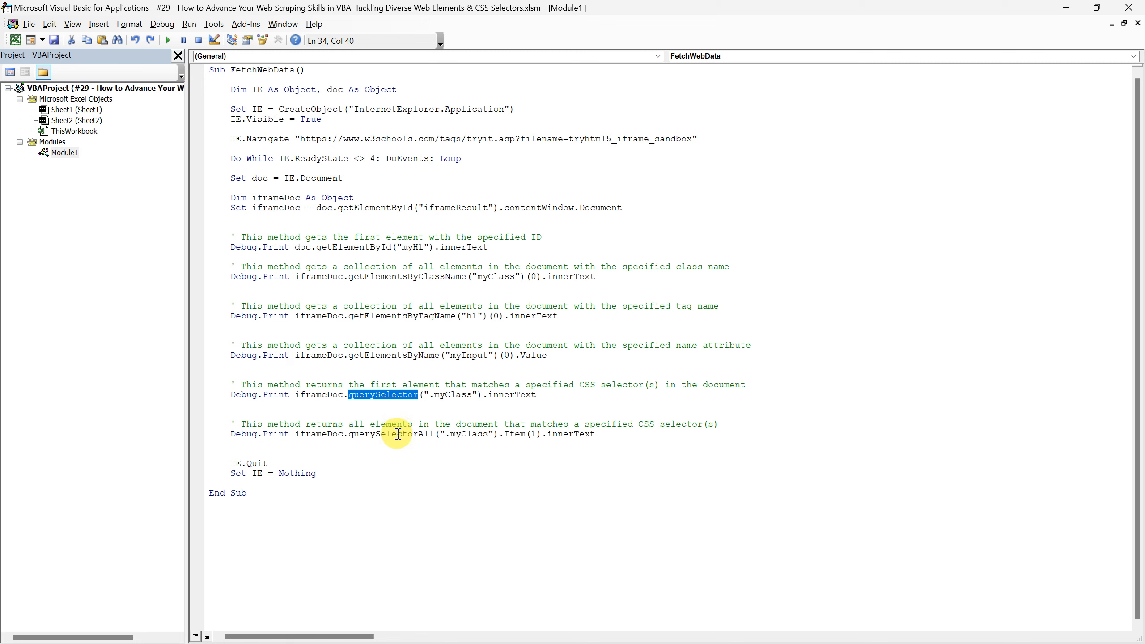
pyautogui.doubleClick(389, 434)
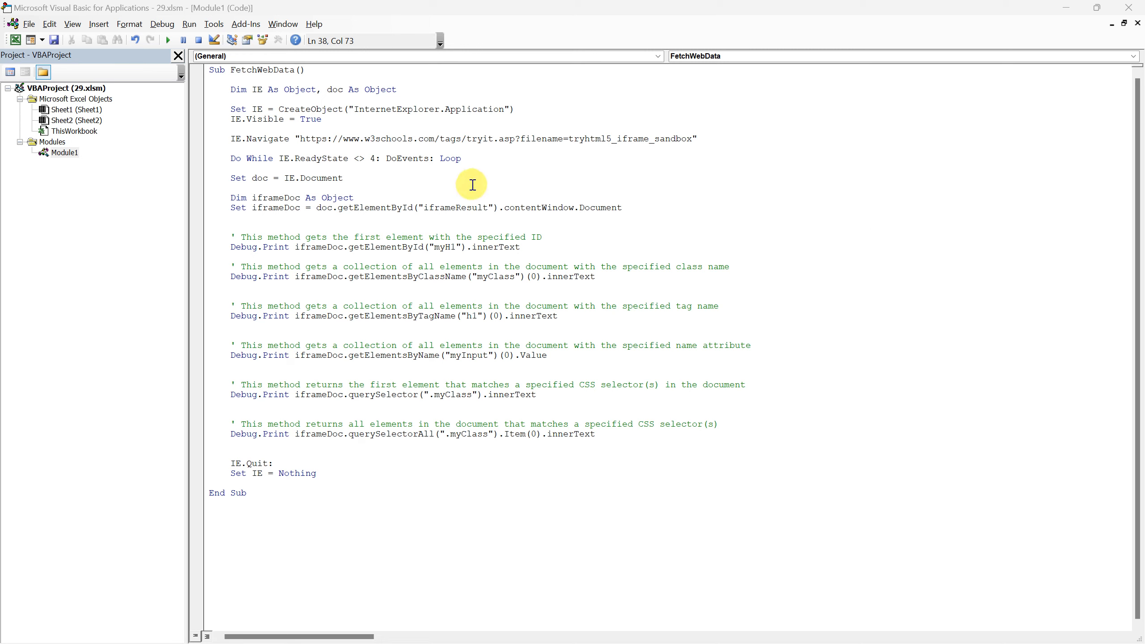
pyautogui.moveTo(233, 89); pyautogui.dragTo(343, 178)
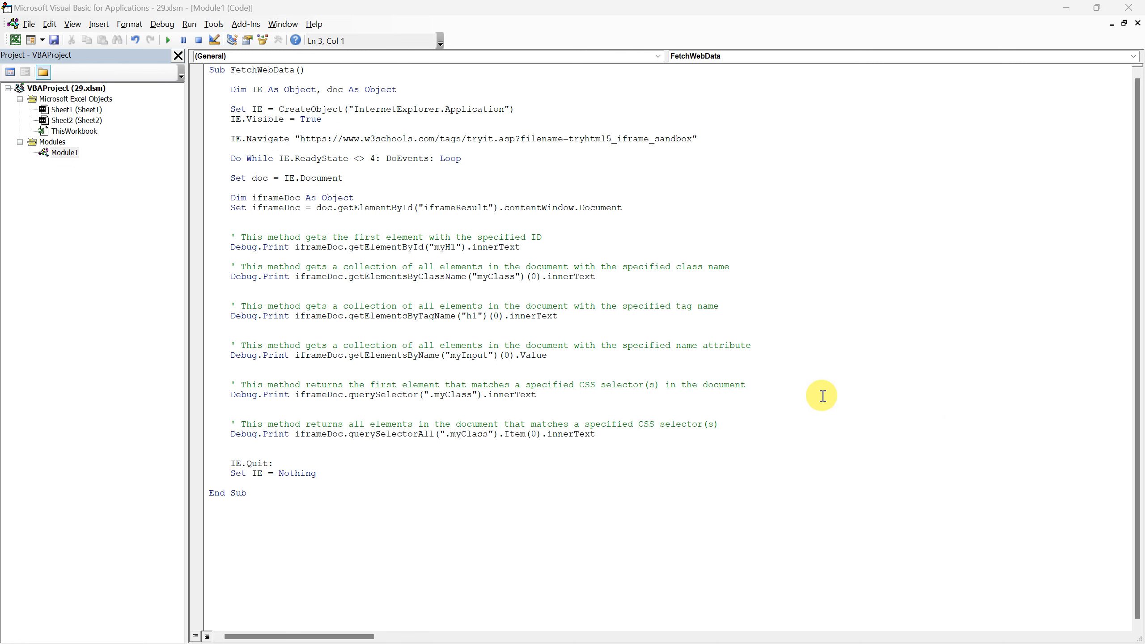
pyautogui.moveTo(237, 236); pyautogui.dragTo(595, 434)
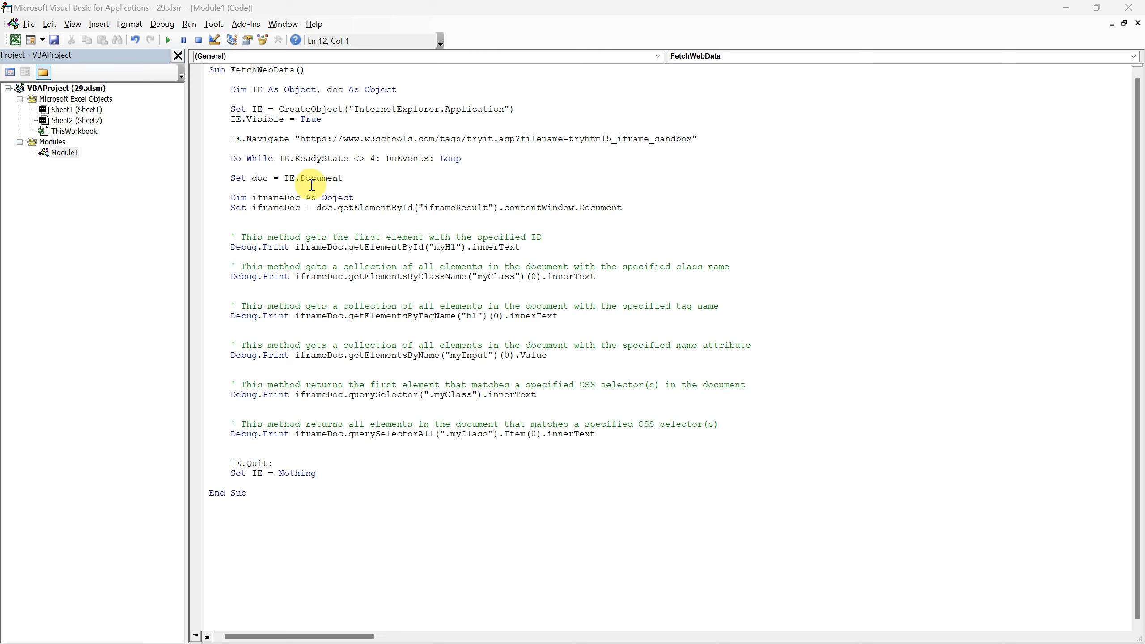
# Add a breakpoint on 'Set doc = IE.Document' and run FetchWebData until it pauses there.
pyautogui.click(196, 178)
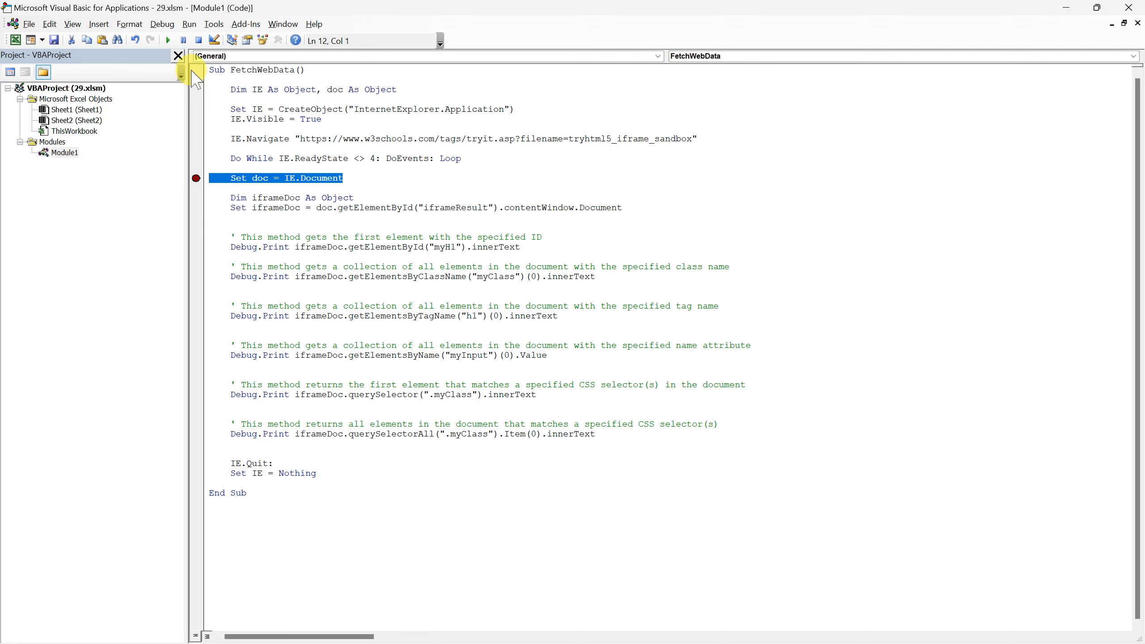
pyautogui.click(164, 40)
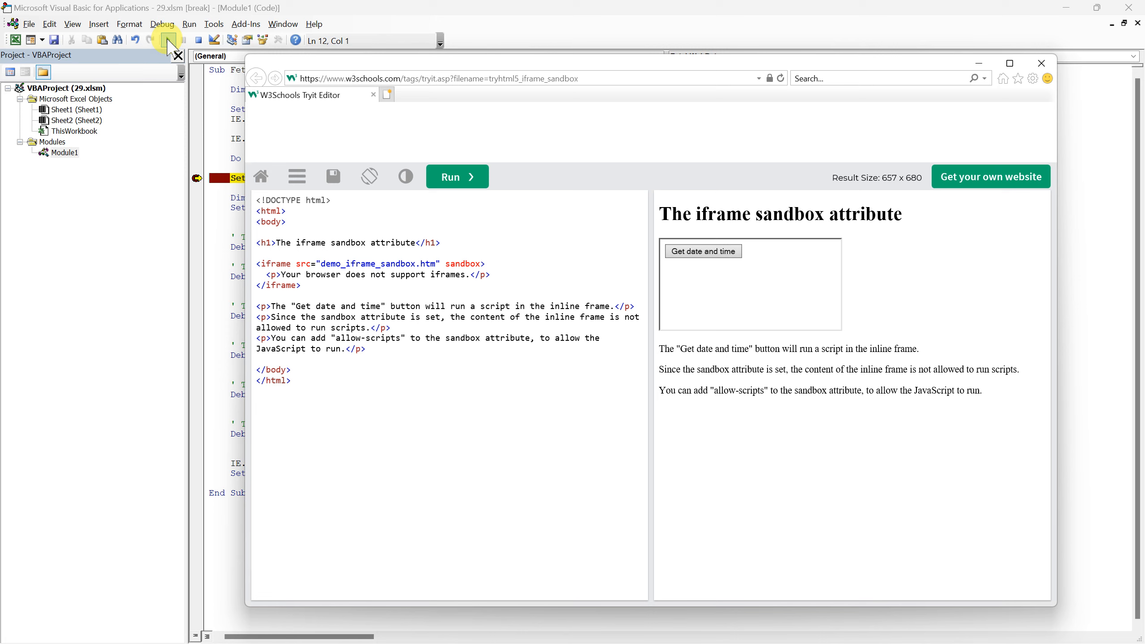
pyautogui.moveTo(167, 40)
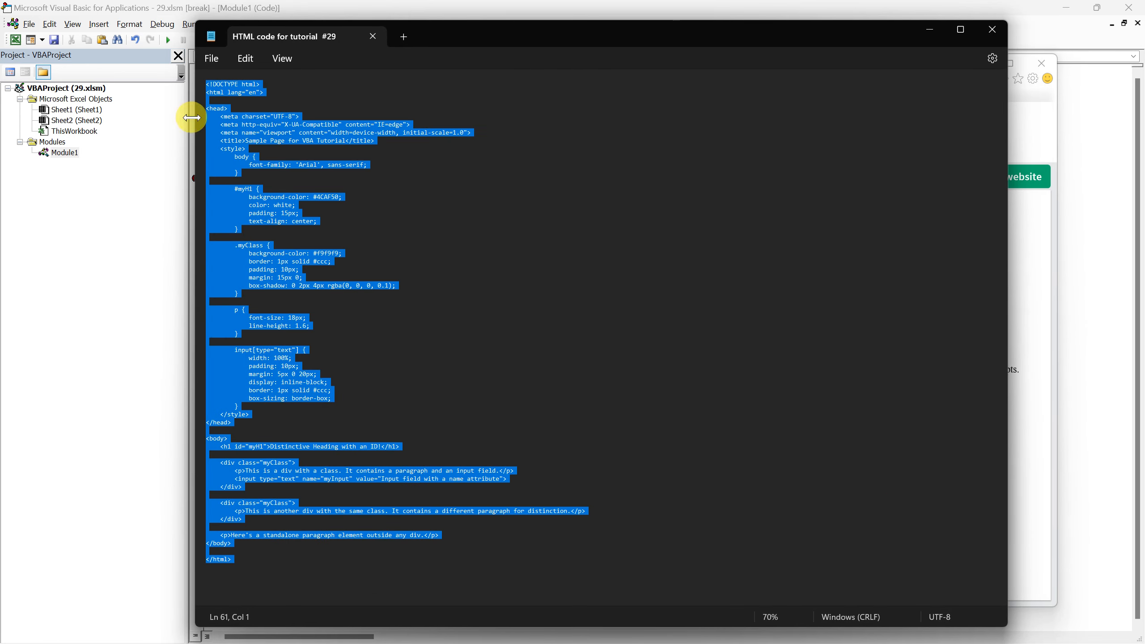
pyautogui.moveTo(905, 81)
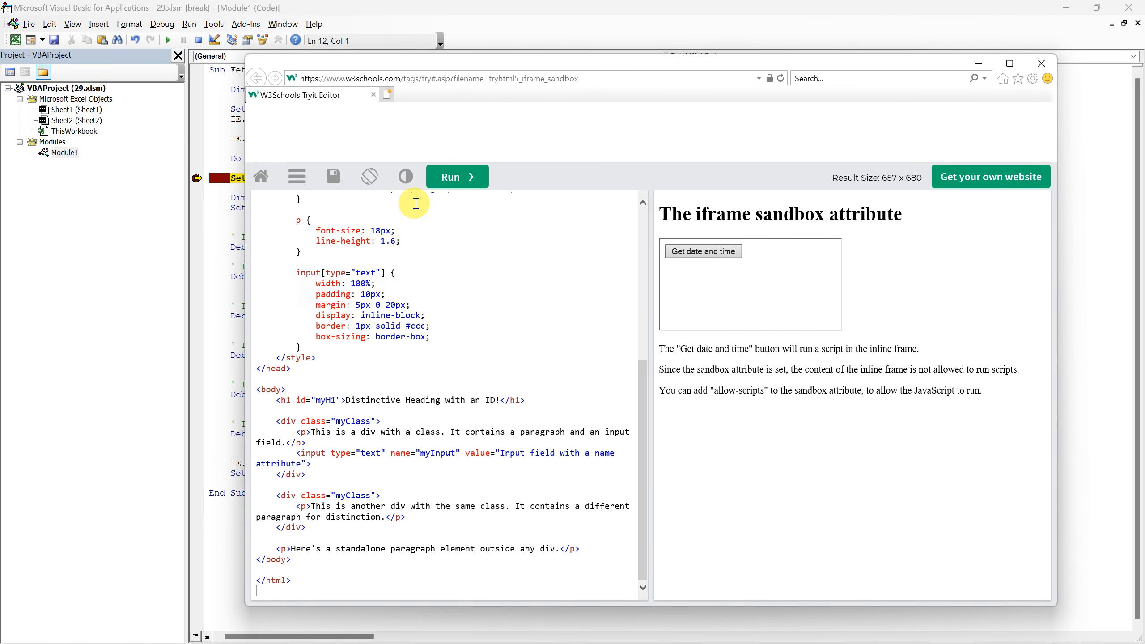
# Run the pasted tutorial HTML in the Tryit editor so the Distinctive Heading page renders.
pyautogui.click(456, 176)
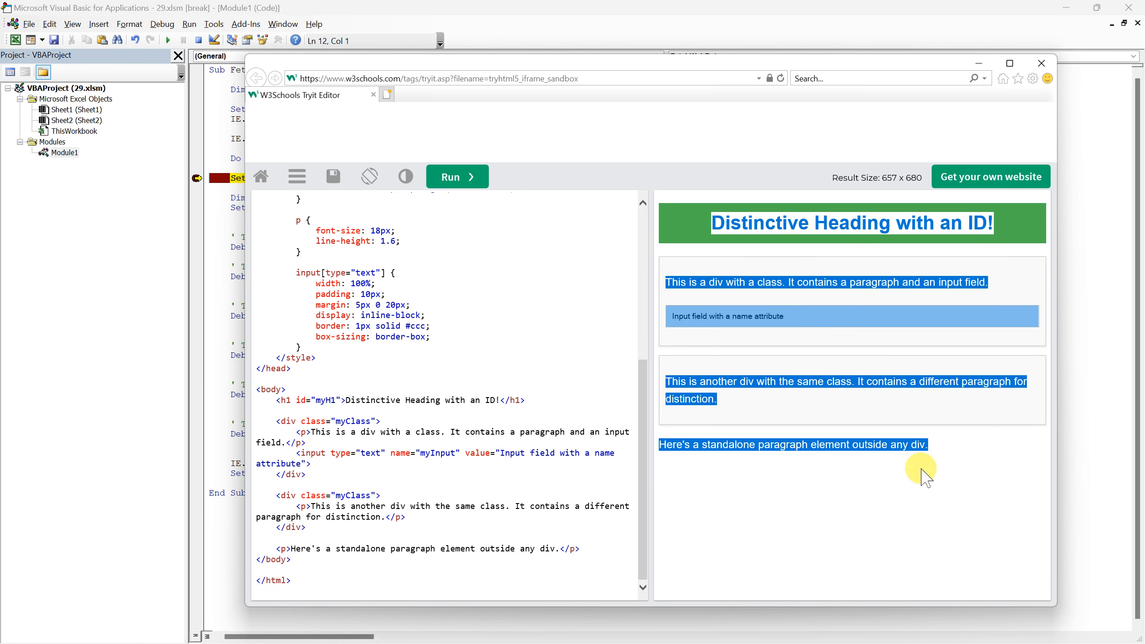
pyautogui.click(922, 470)
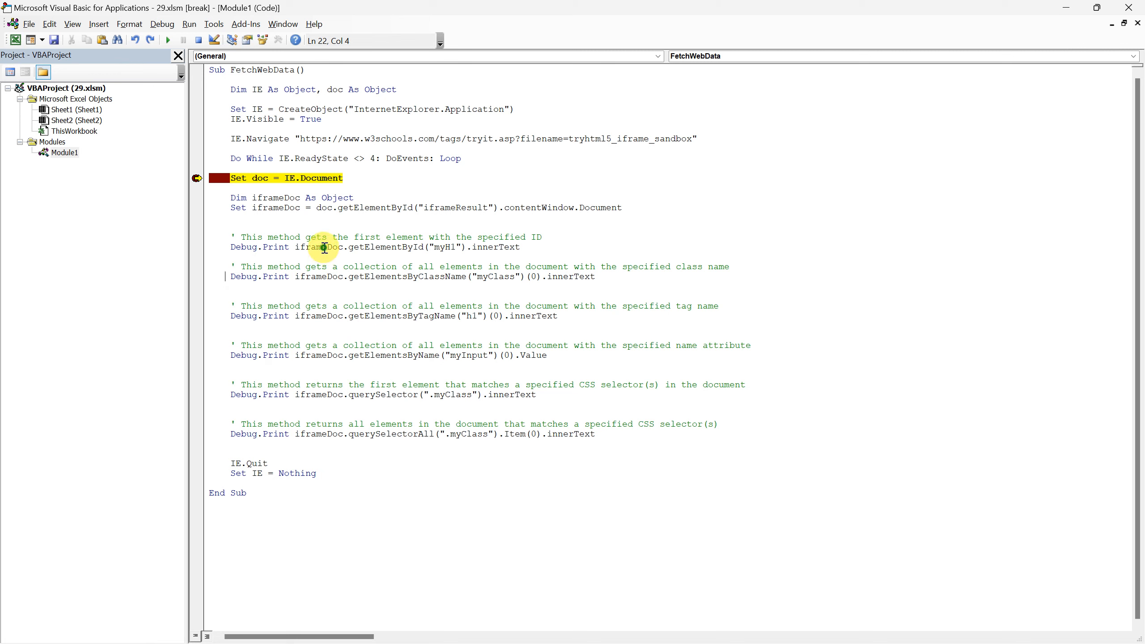
pyautogui.doubleClick(309, 246)
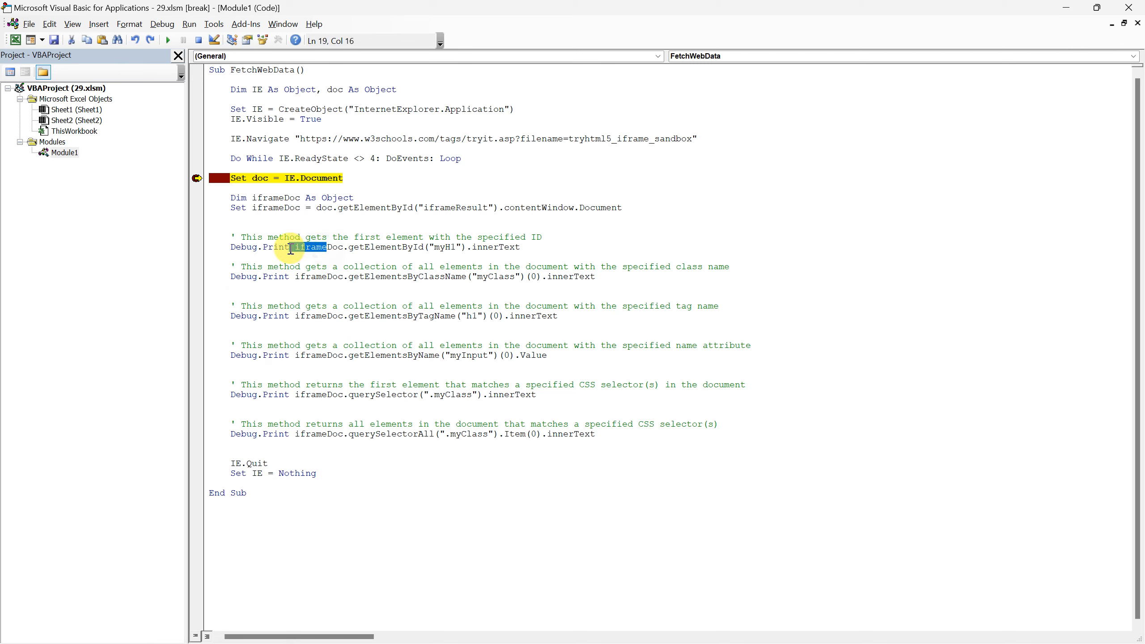
pyautogui.write('doc')
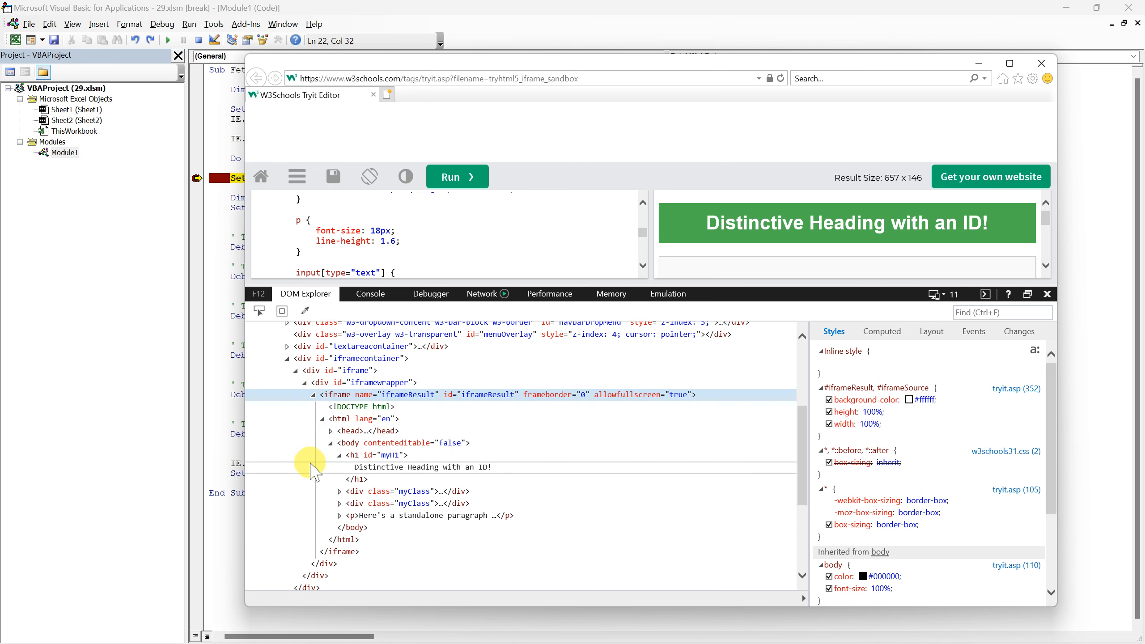
pyautogui.moveTo(320, 525)
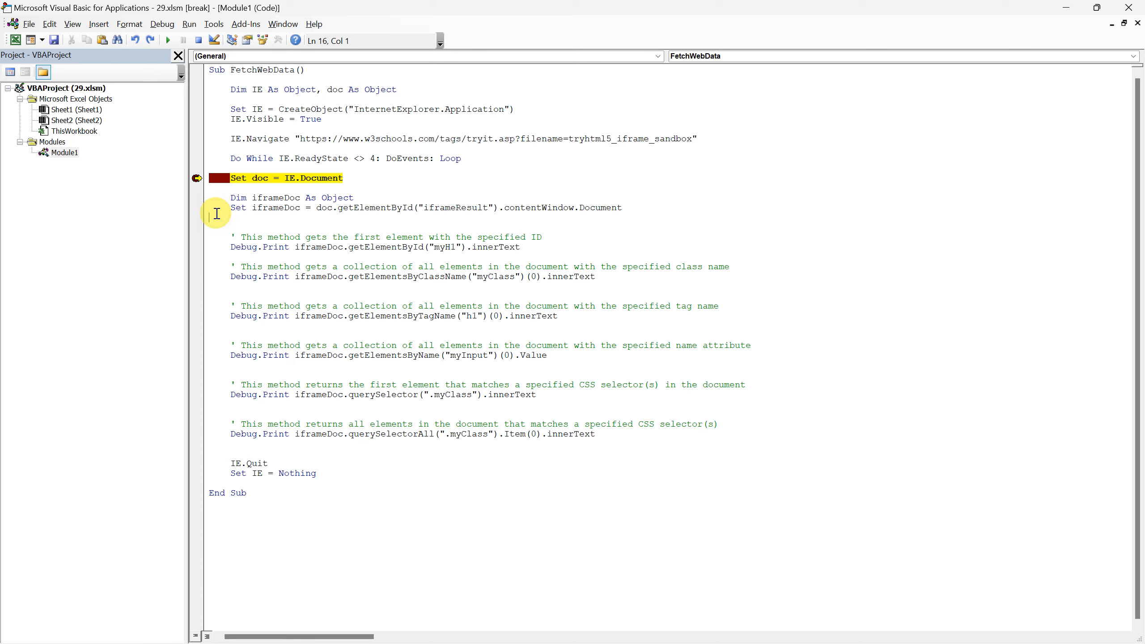
pyautogui.moveTo(271, 199)
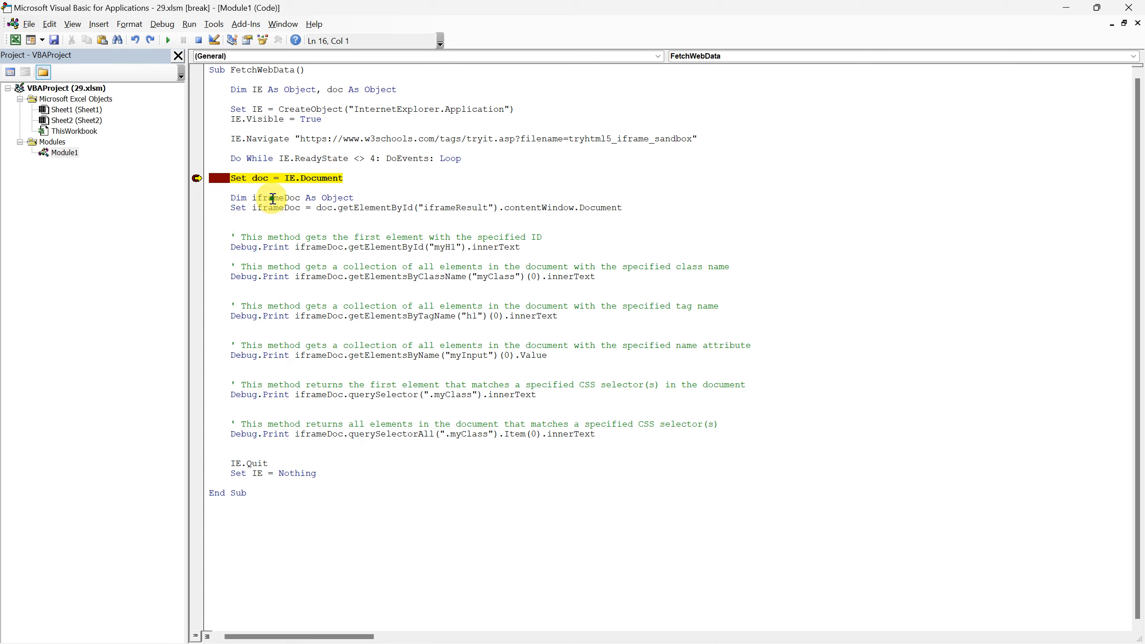
pyautogui.doubleClick(275, 198)
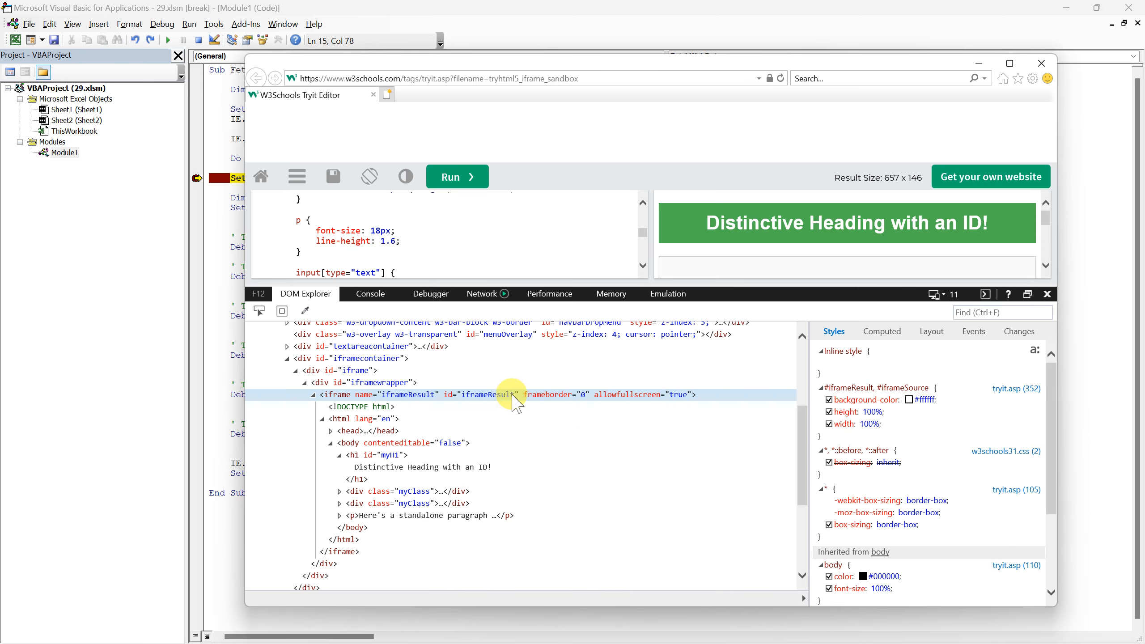
pyautogui.doubleClick(488, 394)
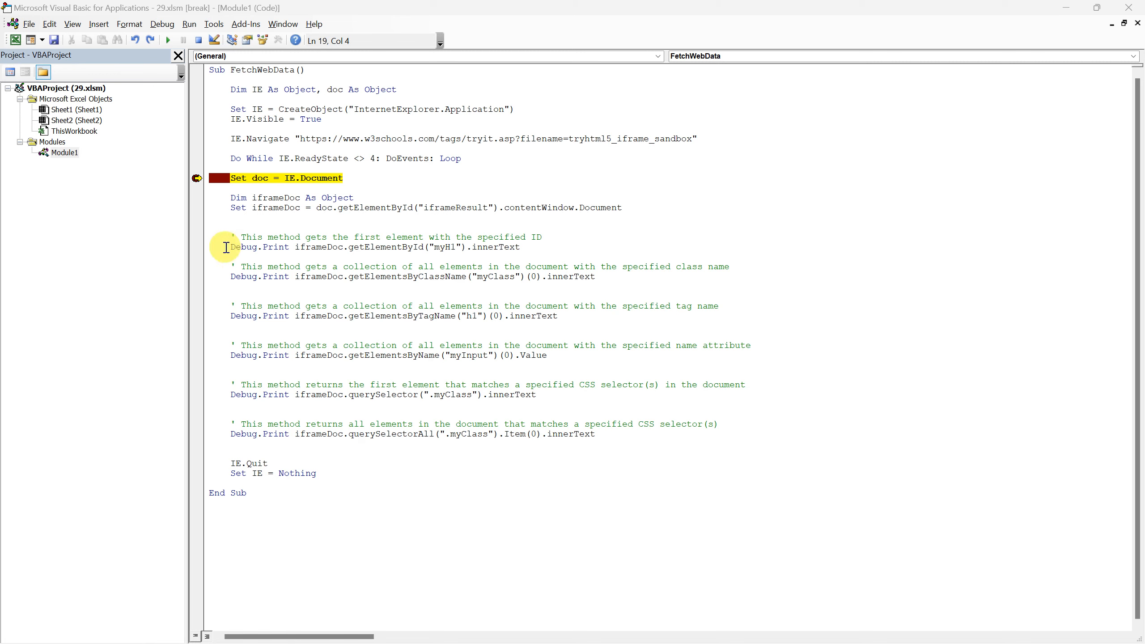
# Prefix the first lookup's output with Sheet1.Range("A1") = so it writes to cell A1.
pyautogui.write('Sheet1.Range("A1") =')
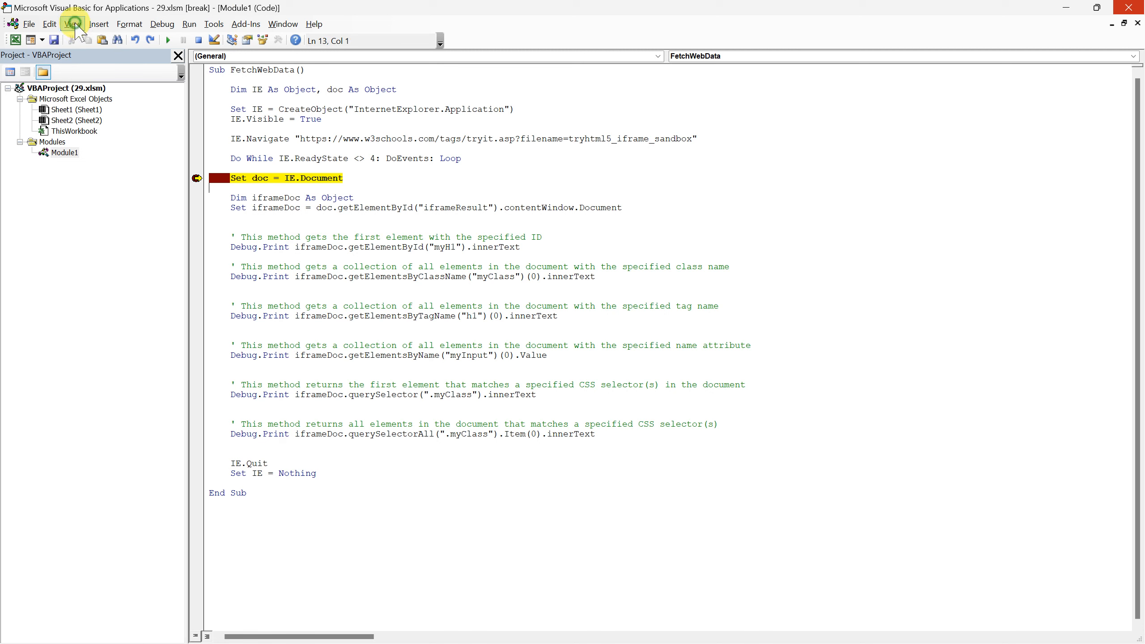
# Show the Immediate window below the paused FetchWebData macro via the View menu.
pyautogui.click(71, 24)
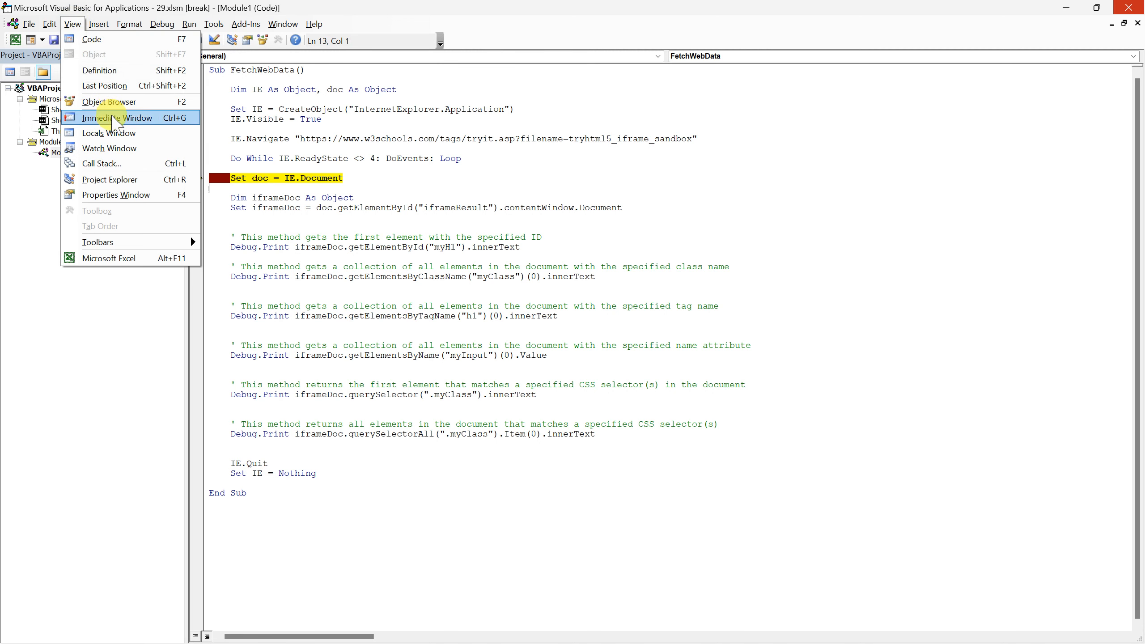
pyautogui.click(115, 118)
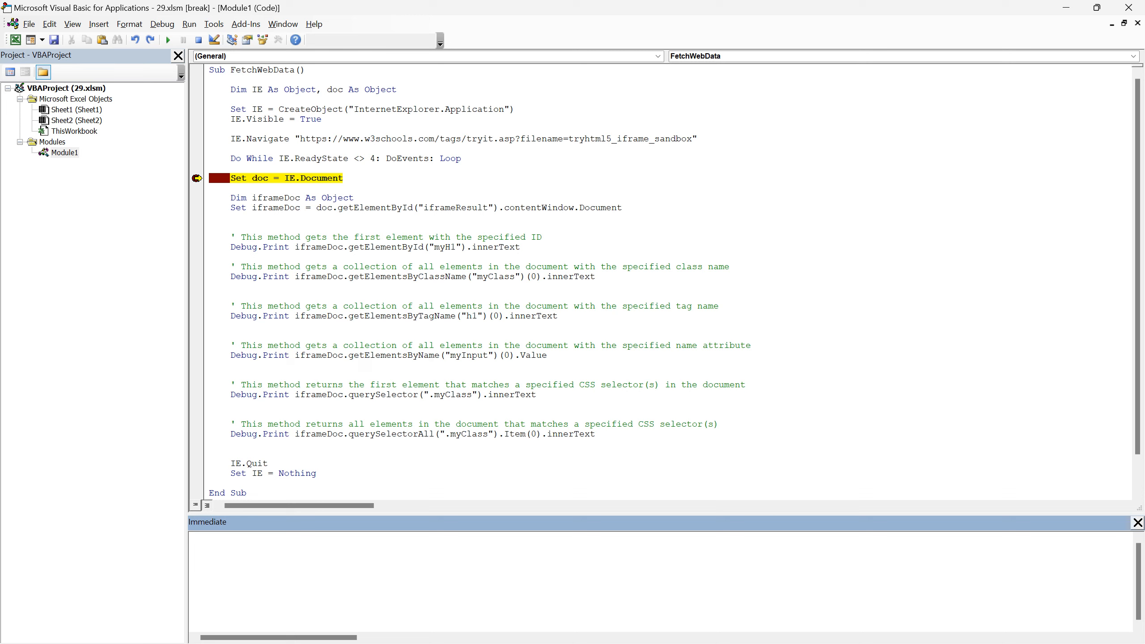
# Review the myH1 id lookup line and place focus in the Immediate window.
pyautogui.click(194, 537)
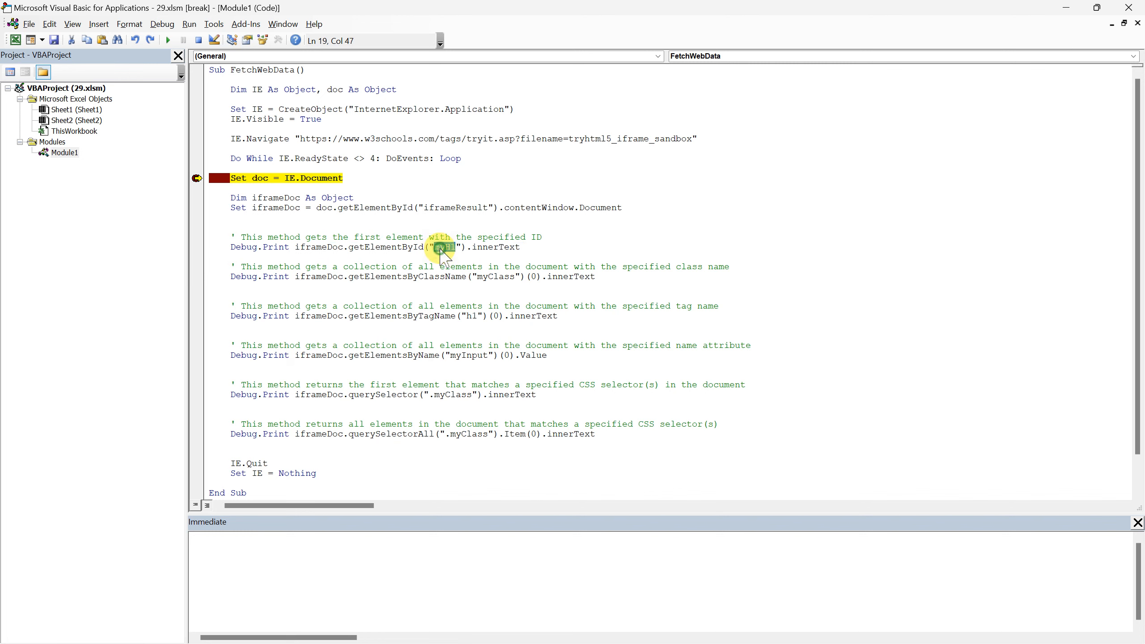
pyautogui.doubleClick(444, 247)
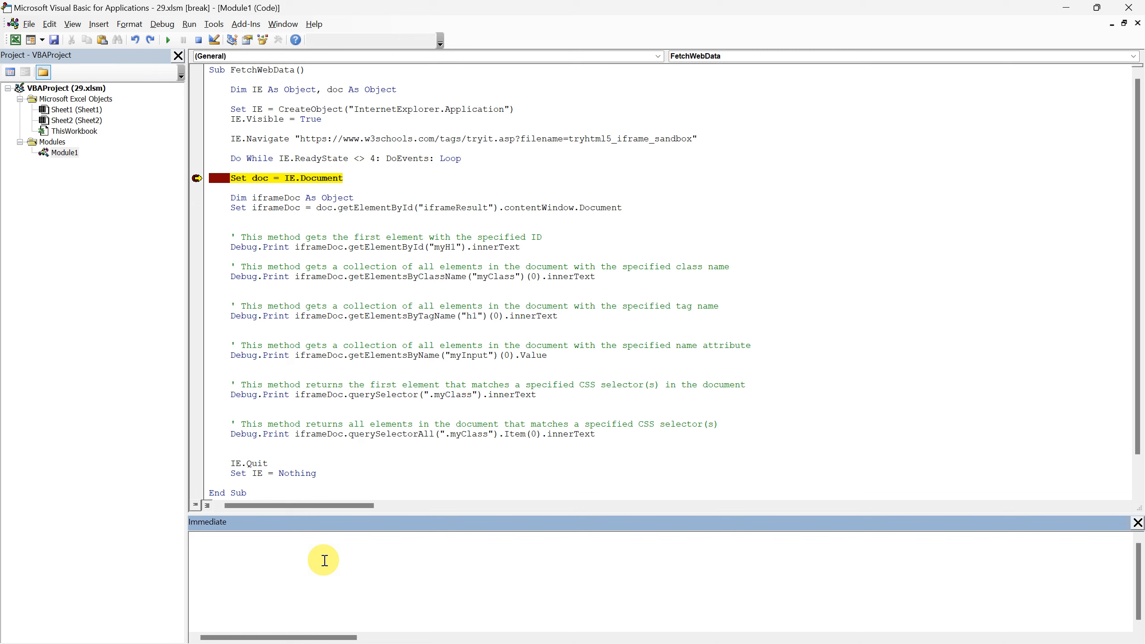
pyautogui.click(193, 537)
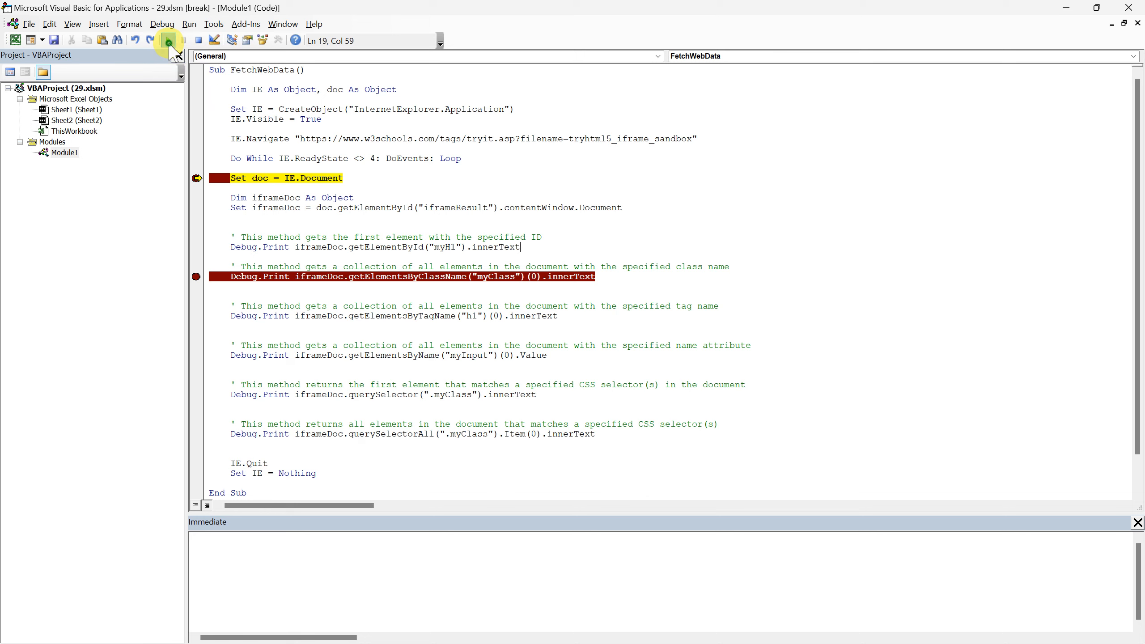
# Continue the macro to the getElementsByClassName breakpoint, printing 'Distinctive Heading with an ID!' in Immediate.
pyautogui.click(168, 40)
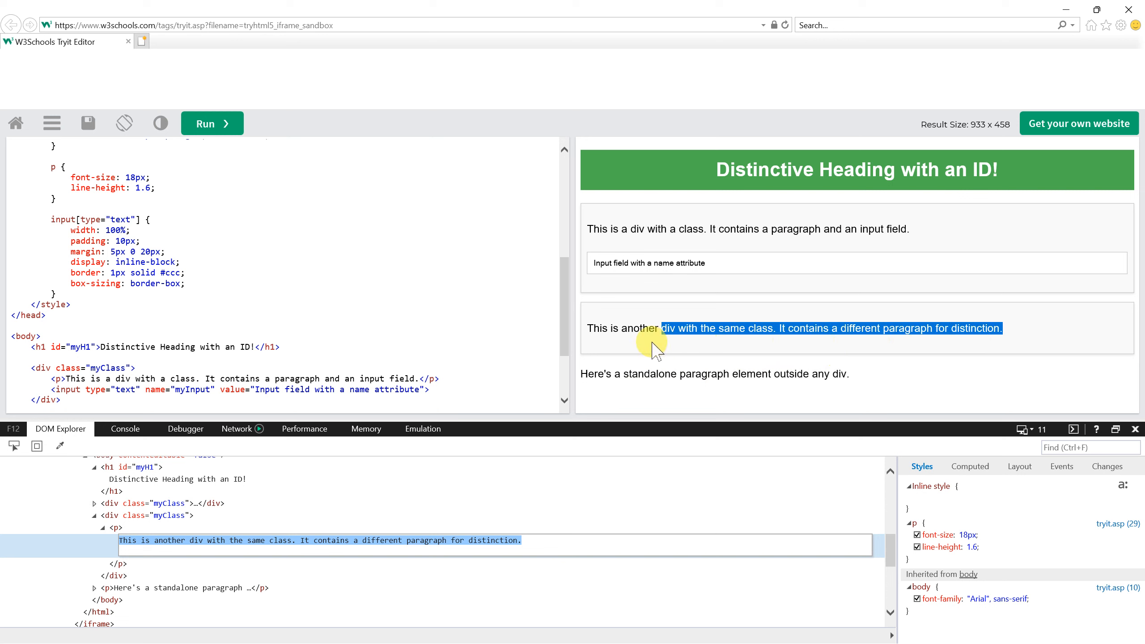
pyautogui.click(110, 547)
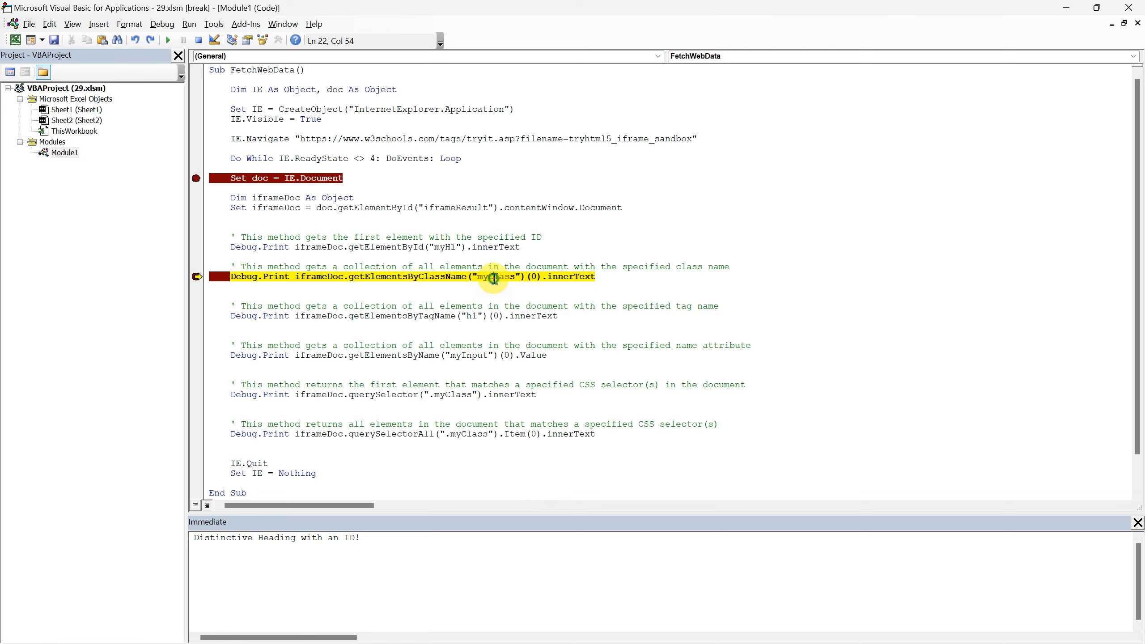
# Review the myClass lookup and expand the first myClass div in the DOM tree.
pyautogui.doubleClick(494, 277)
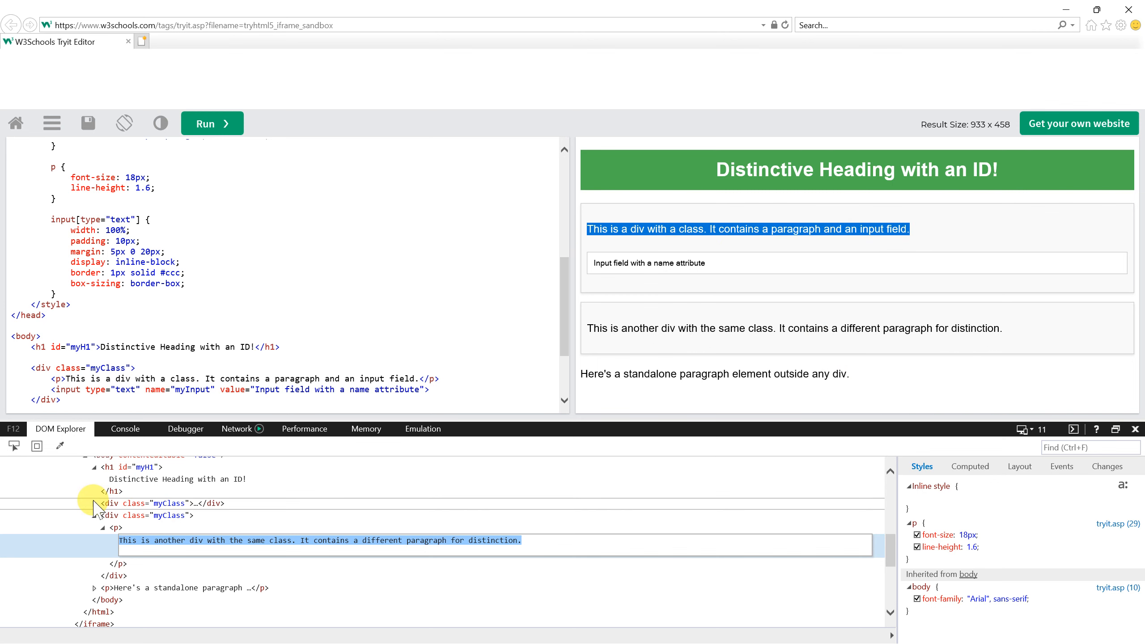
pyautogui.click(95, 503)
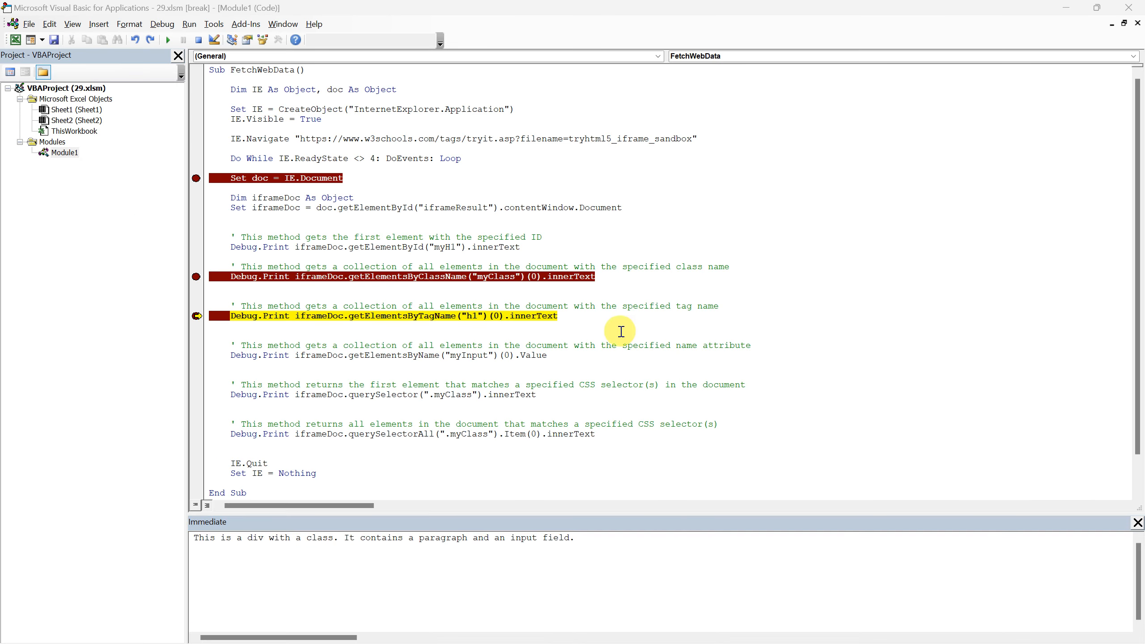
# Collapse the myClass div and expand the h1 node to reveal the myH1 heading text.
pyautogui.doubleClick(400, 315)
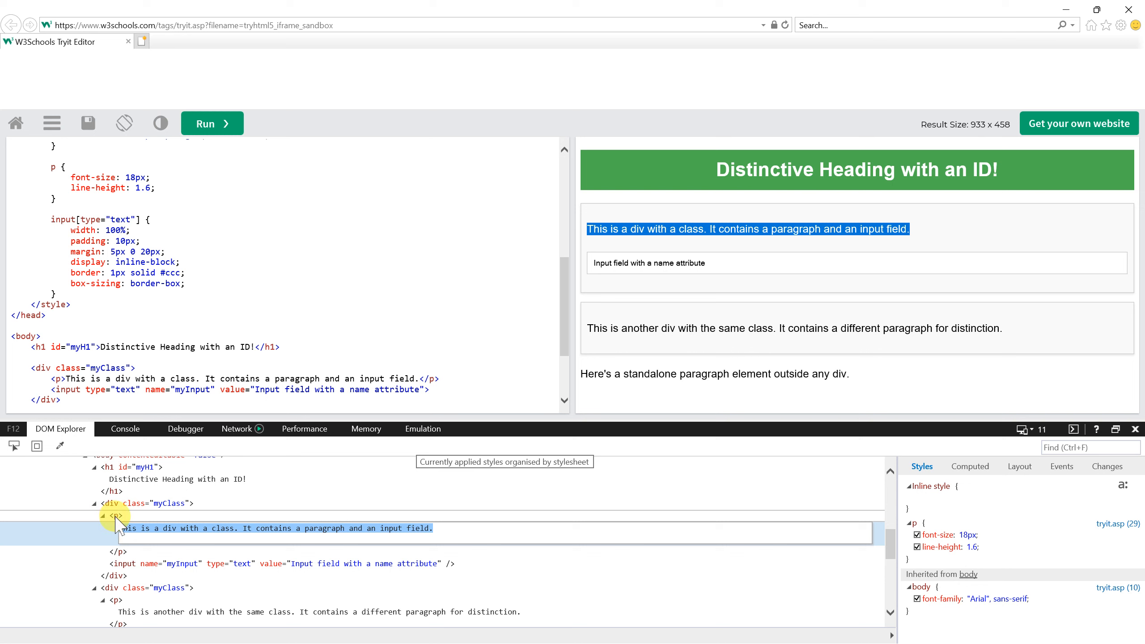
pyautogui.click(103, 514)
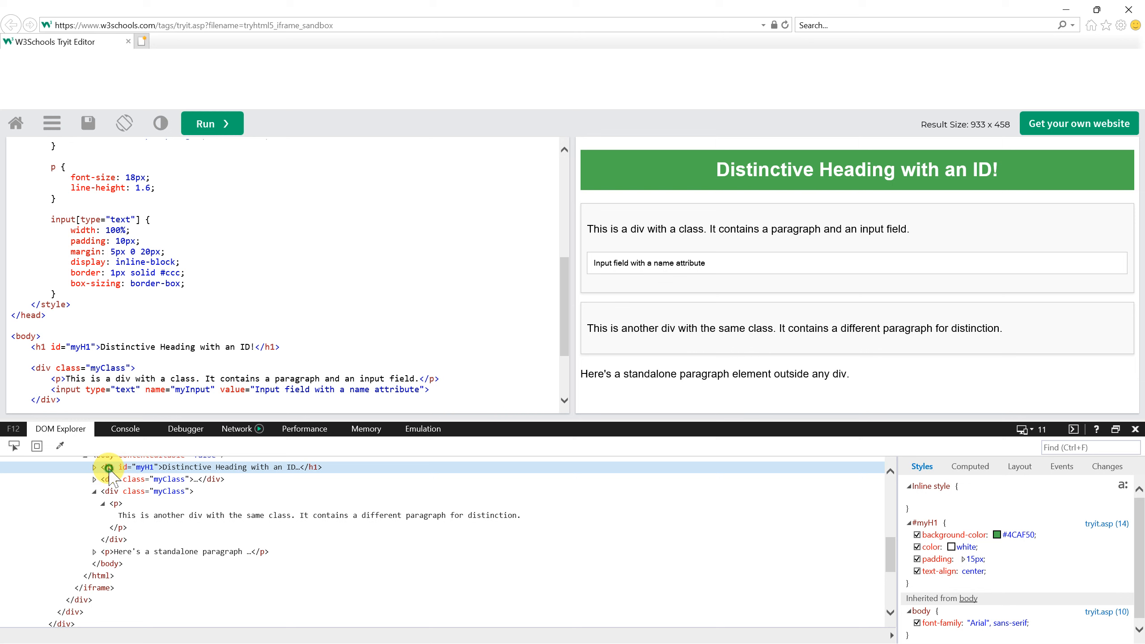
pyautogui.click(94, 466)
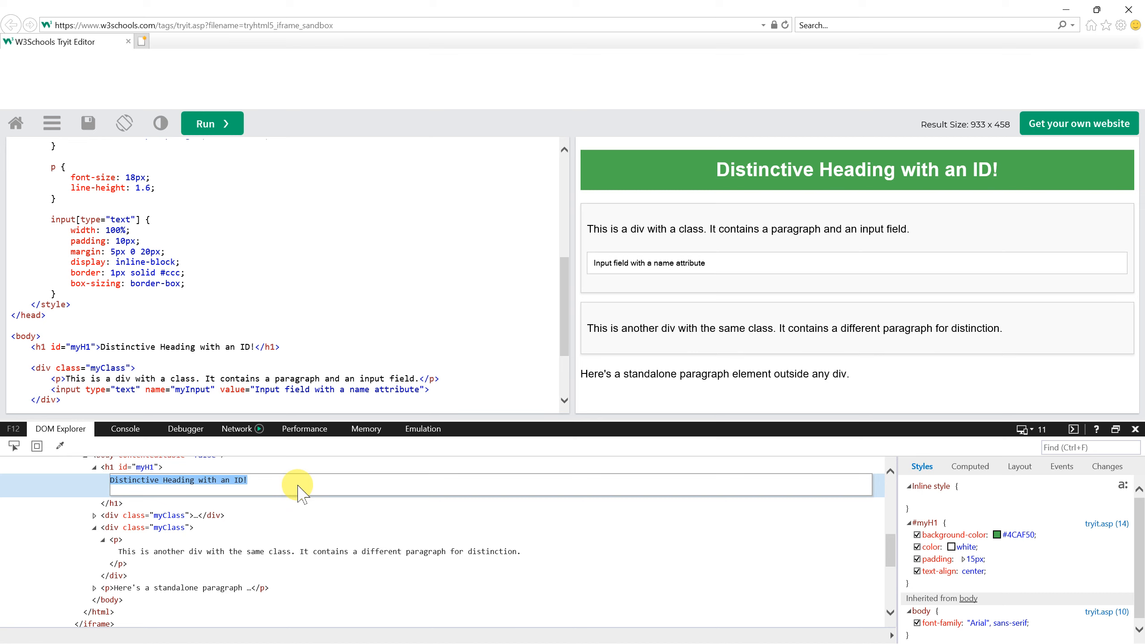
pyautogui.moveTo(774, 402)
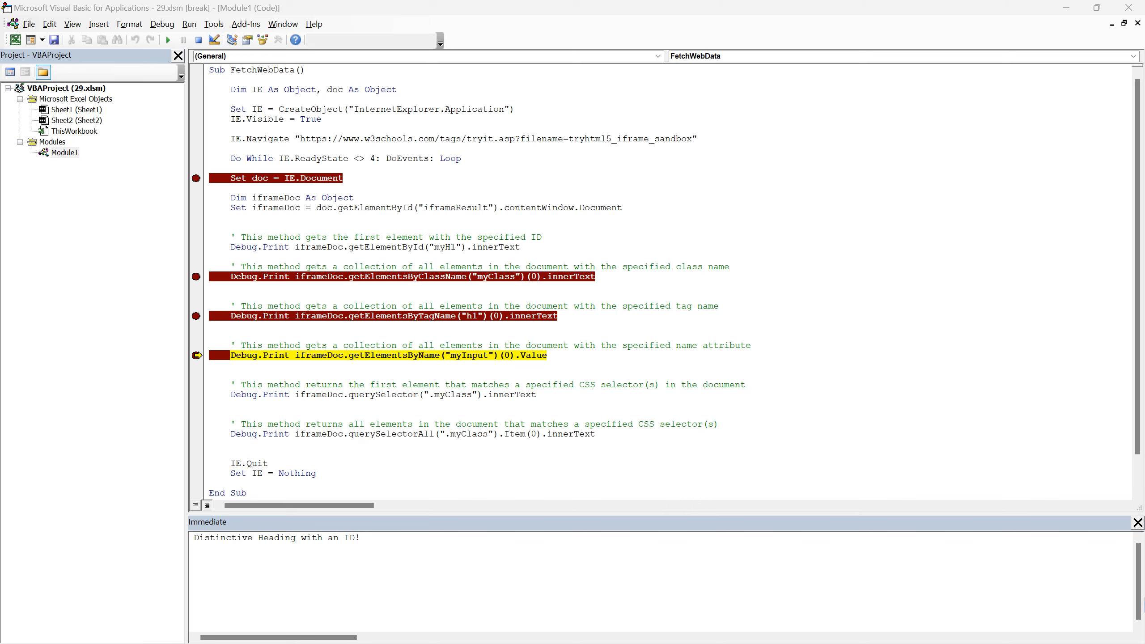
pyautogui.moveTo(878, 371)
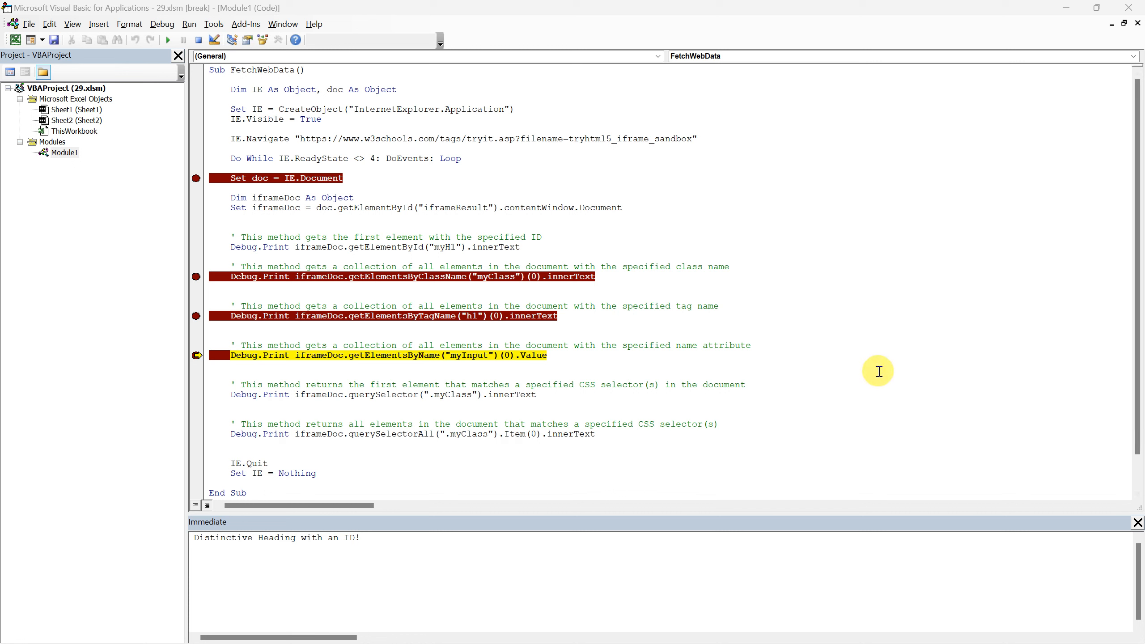
# Review the getElementsByTagName line and retype its 0 item index.
pyautogui.doubleClick(400, 316)
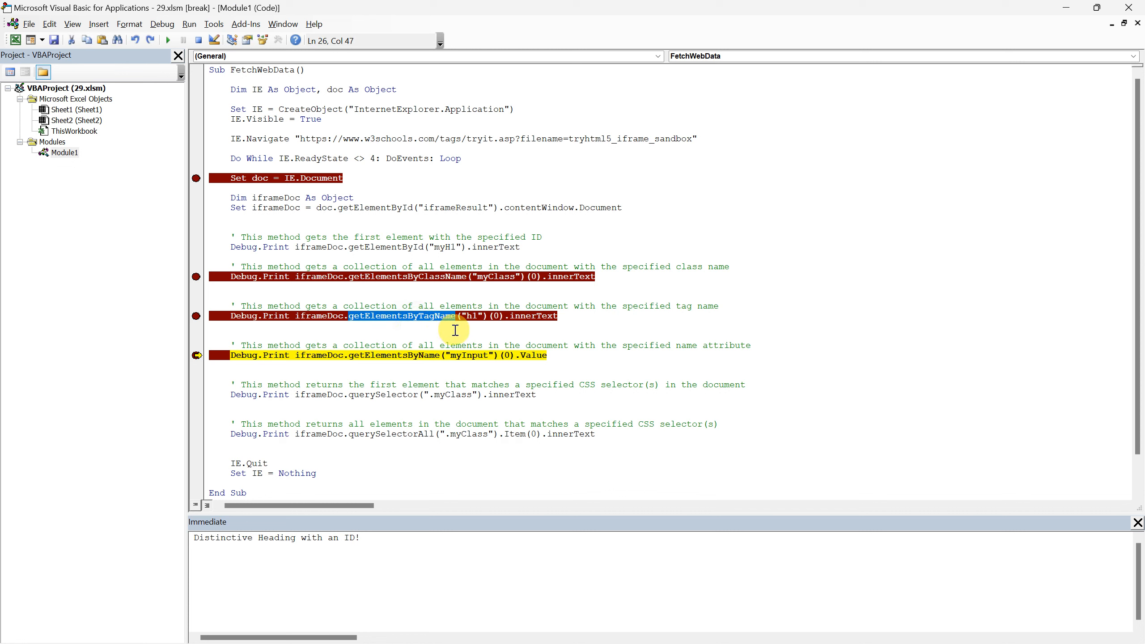
pyautogui.moveTo(460, 331)
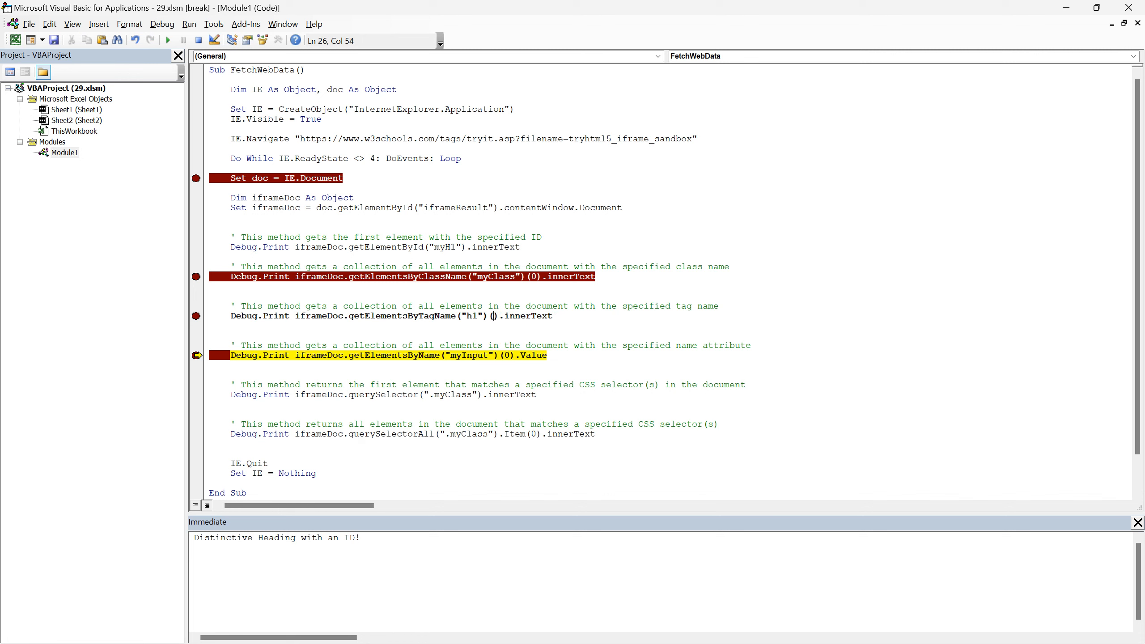
pyautogui.write('0')
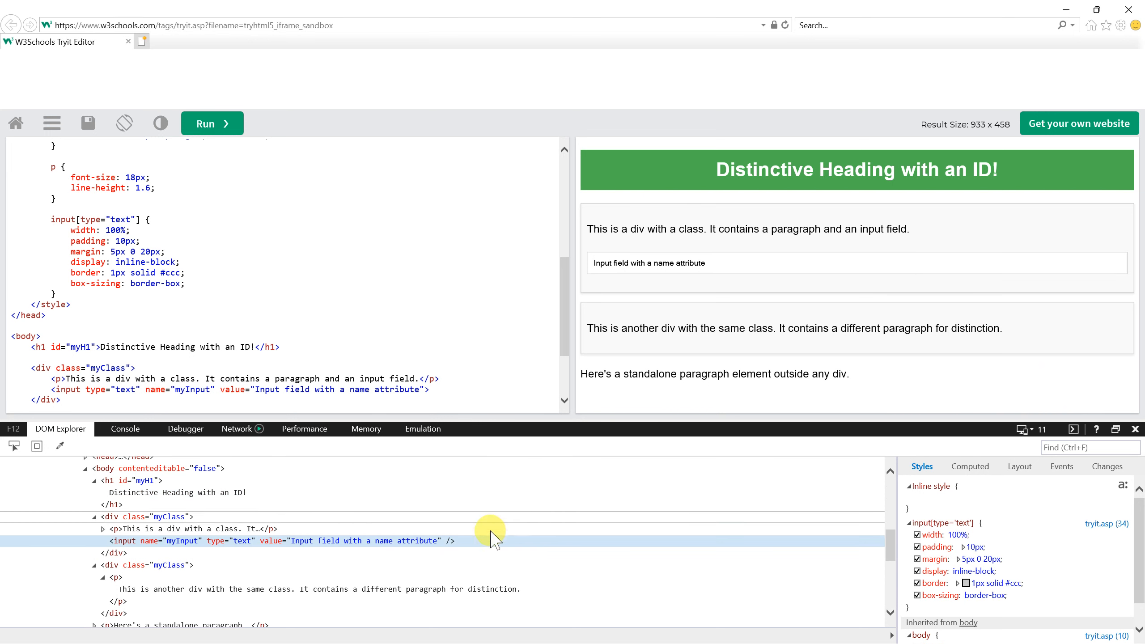
# Replace the myInput field's text with 'Hello, World!' and check its value attribute in DOM Explorer.
pyautogui.doubleClick(182, 540)
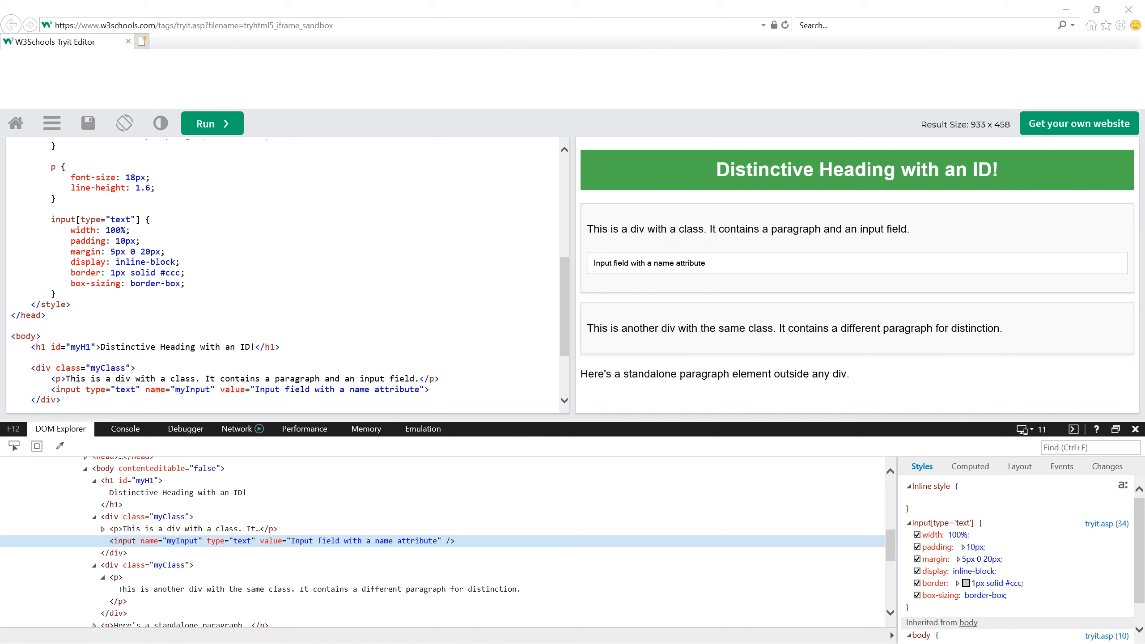
pyautogui.click(591, 263)
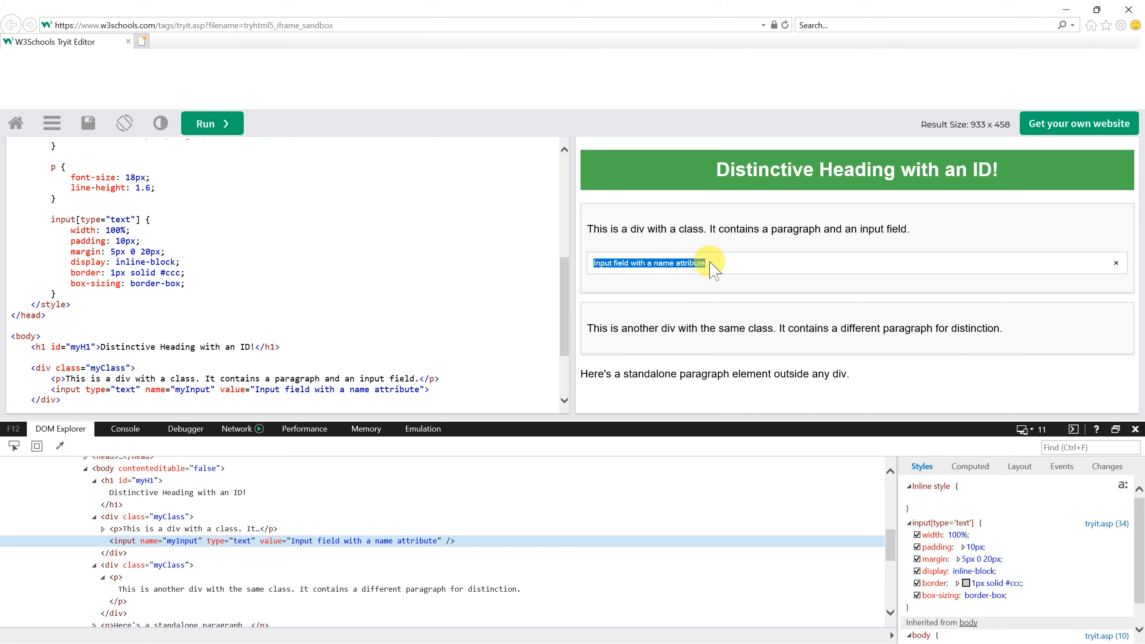
pyautogui.write('Hello, World!')
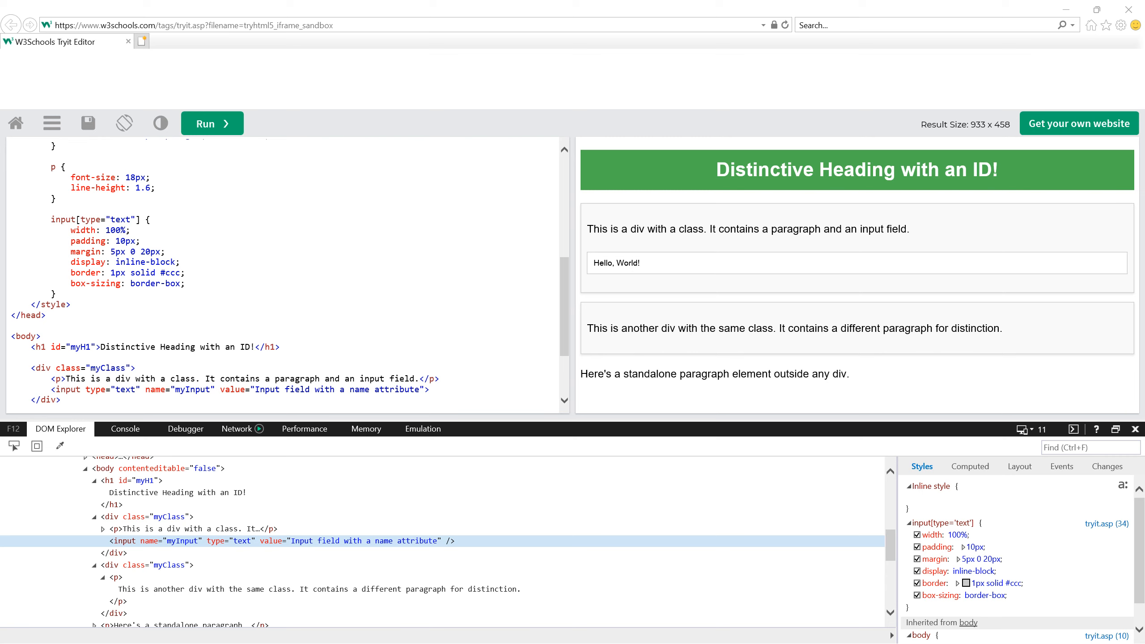
pyautogui.moveTo(442, 518)
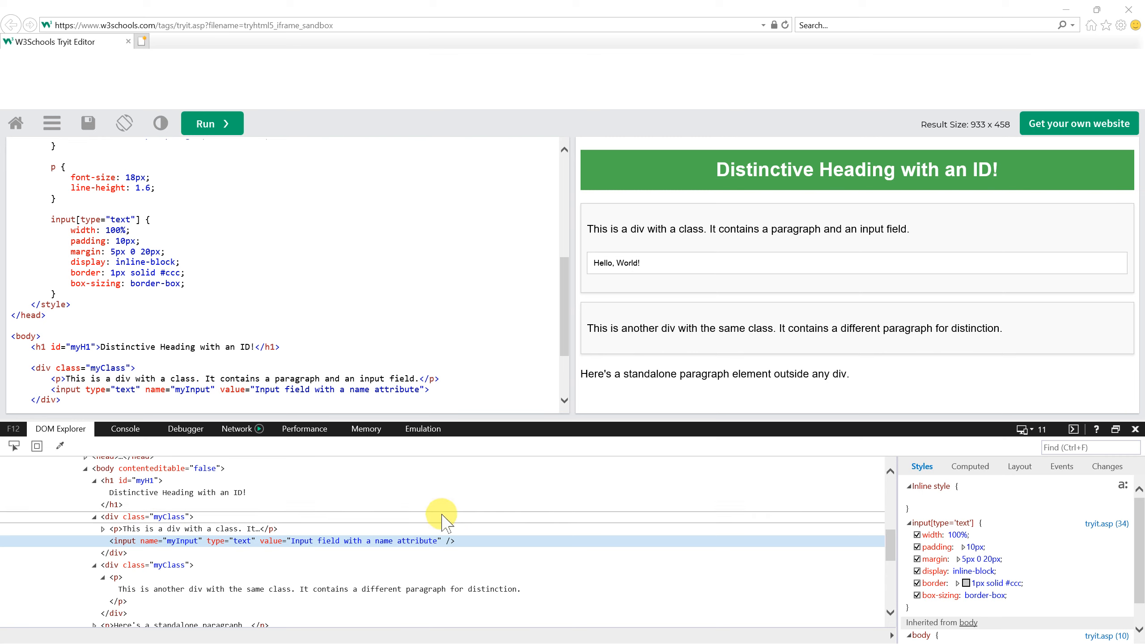
pyautogui.moveTo(405, 549)
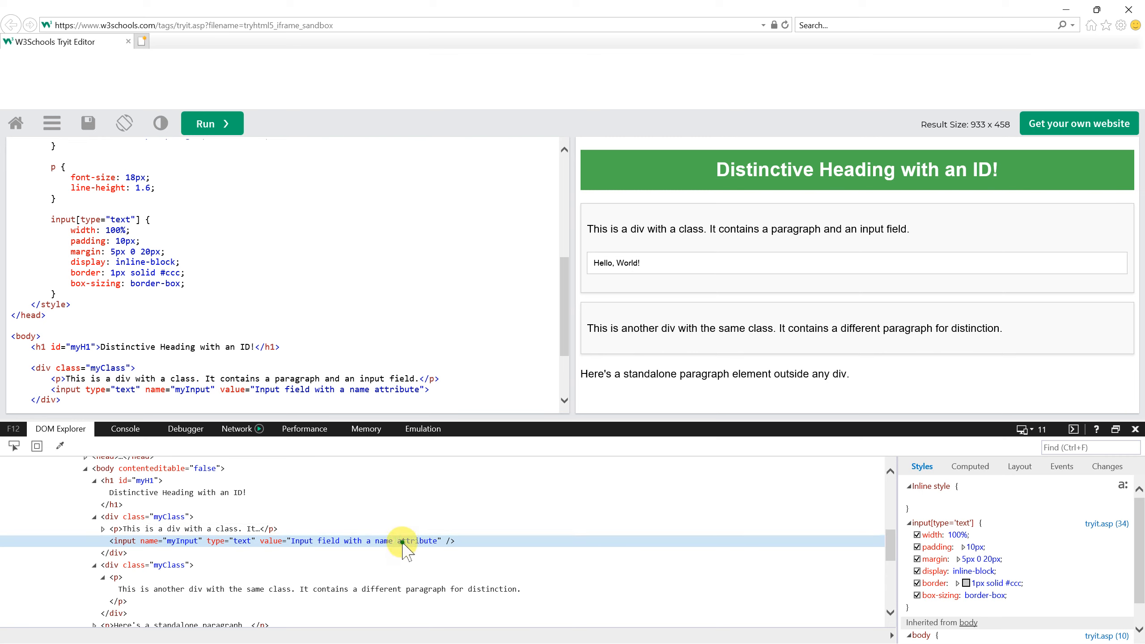
pyautogui.doubleClick(361, 540)
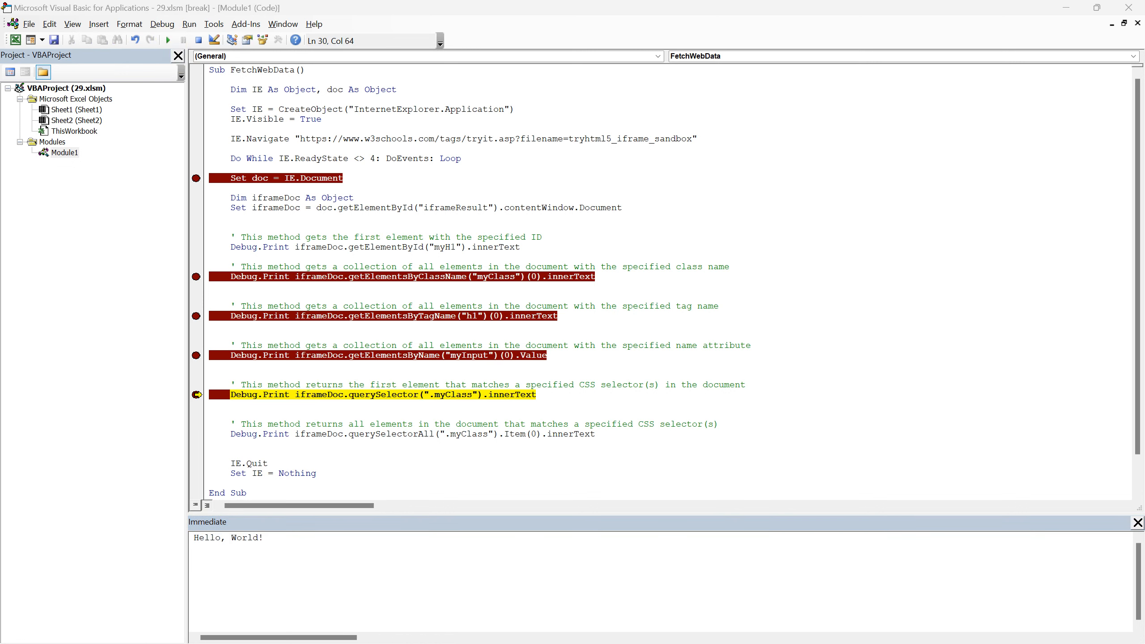
pyautogui.moveTo(978, 403)
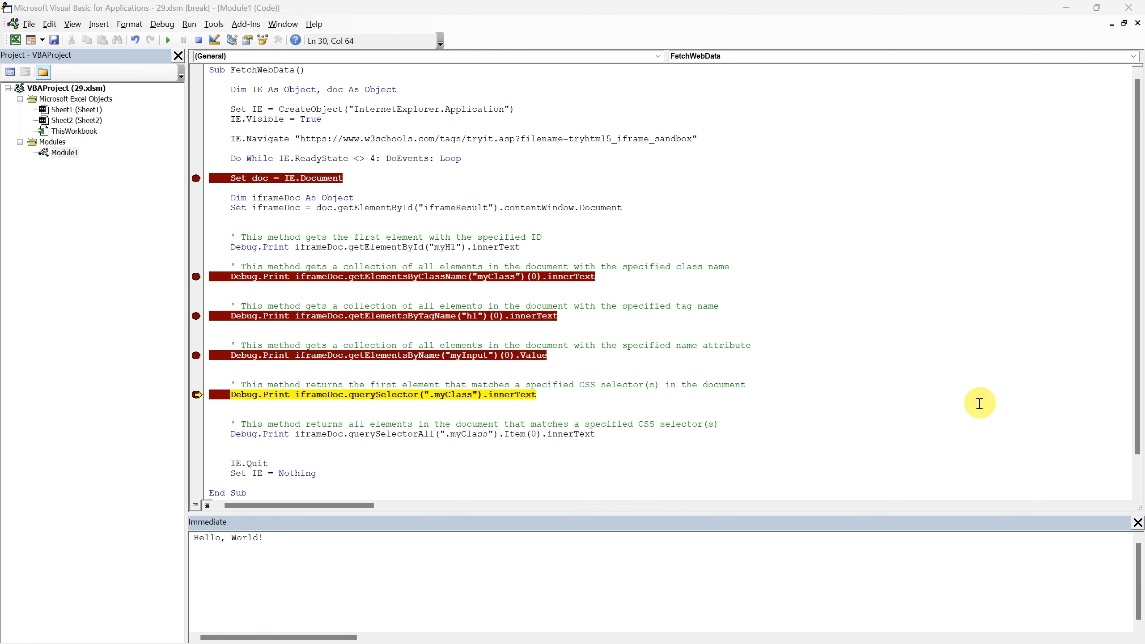
# Highlight the getElementsByName method in the code before clearing the Immediate window.
pyautogui.doubleClick(390, 356)
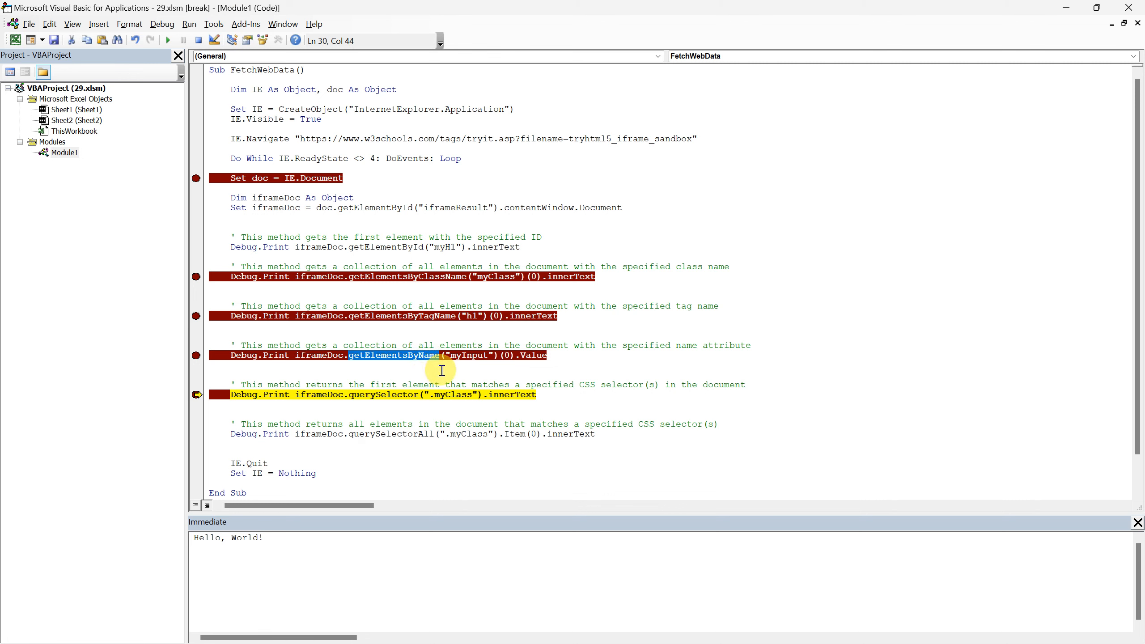
pyautogui.click(540, 356)
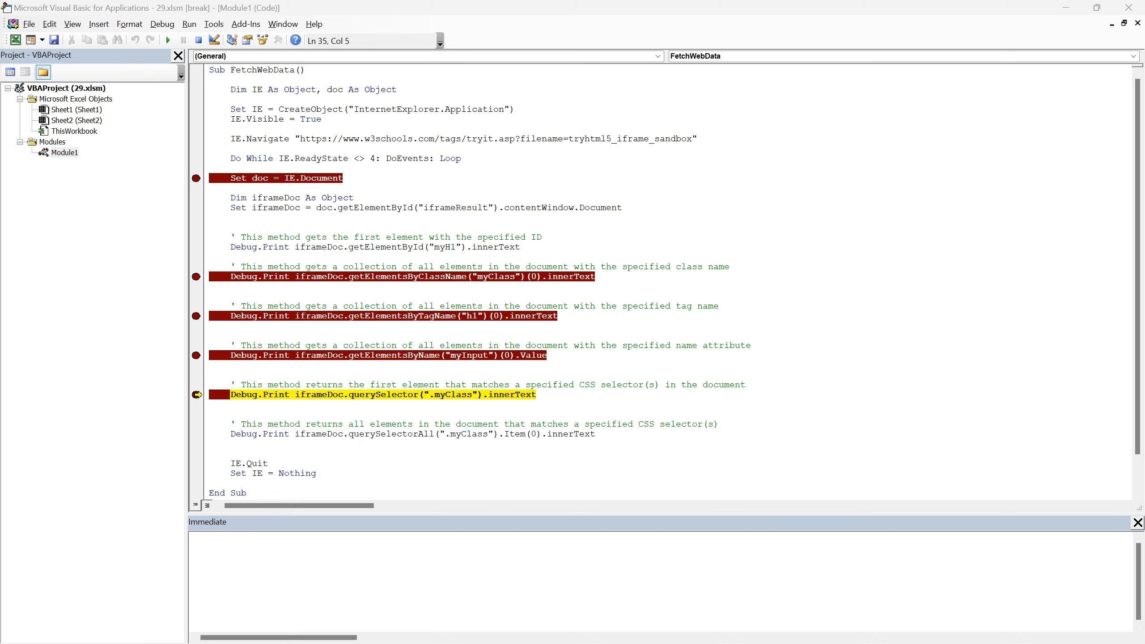
# Highlight a term on the querySelector line in the code window.
pyautogui.doubleClick(381, 394)
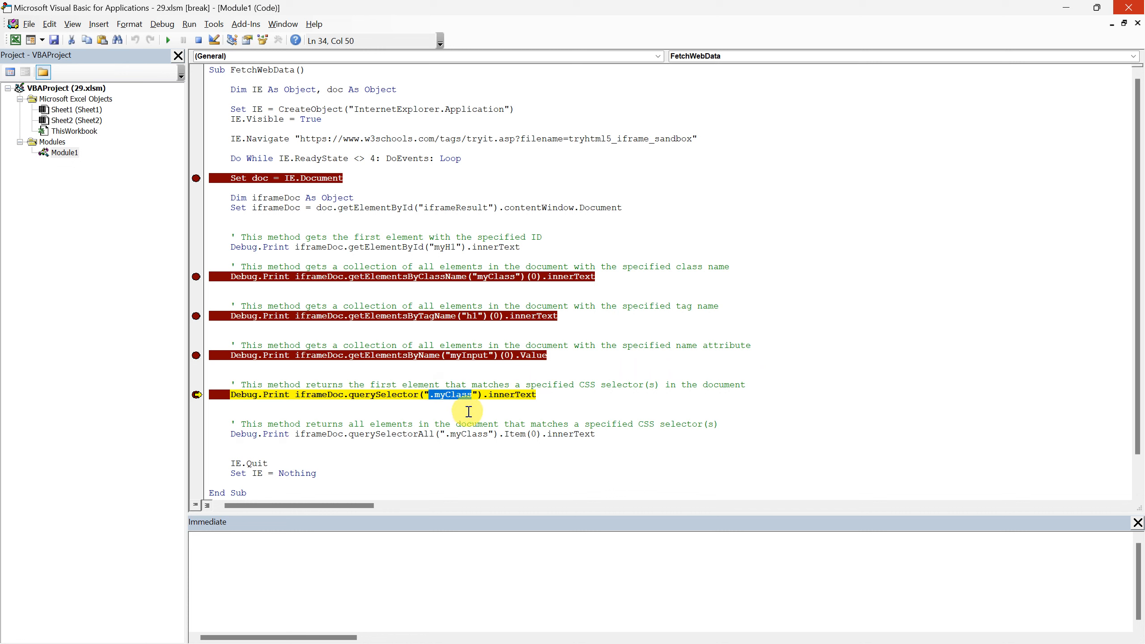
pyautogui.moveTo(554, 393)
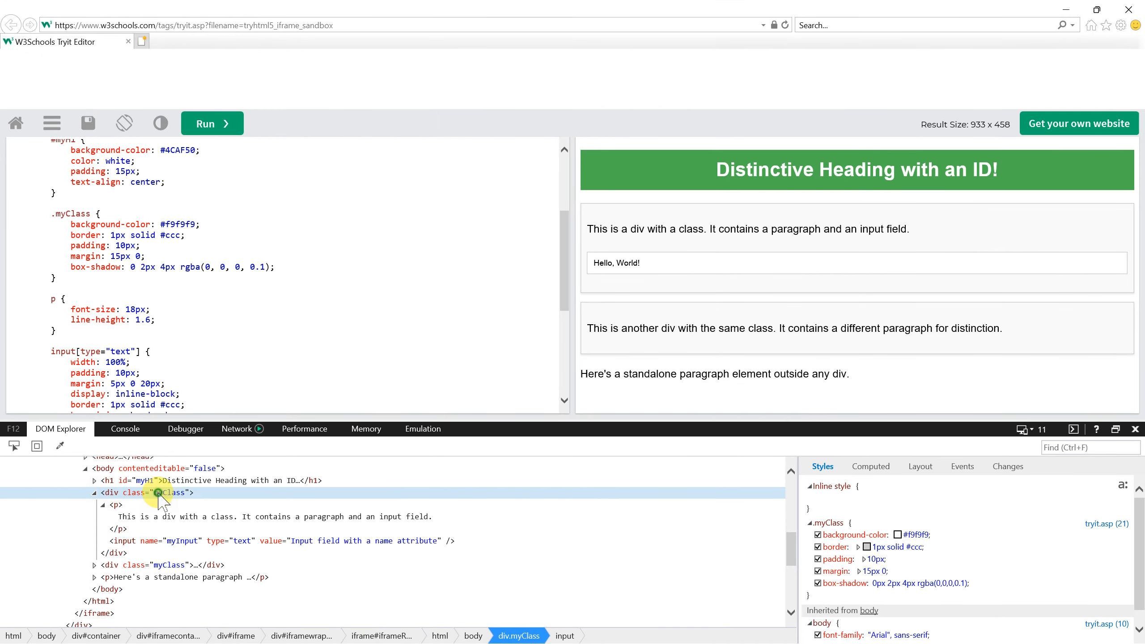
pyautogui.doubleClick(169, 564)
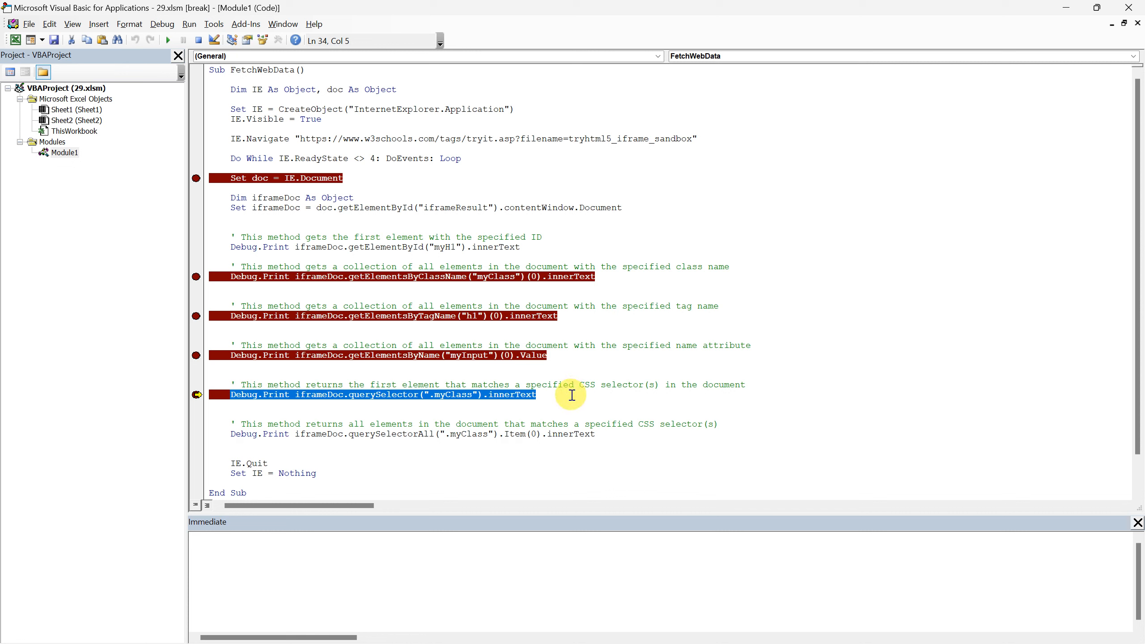
pyautogui.moveTo(568, 397)
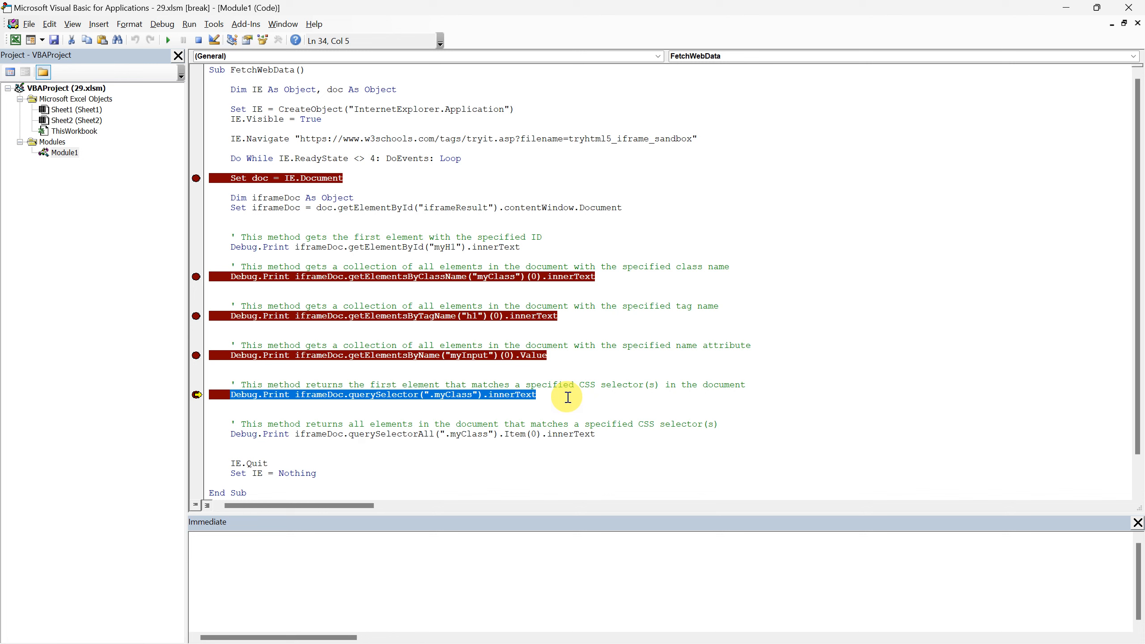
# Highlight innerText on the querySelector line and step to print the first myClass div's text.
pyautogui.doubleClick(510, 395)
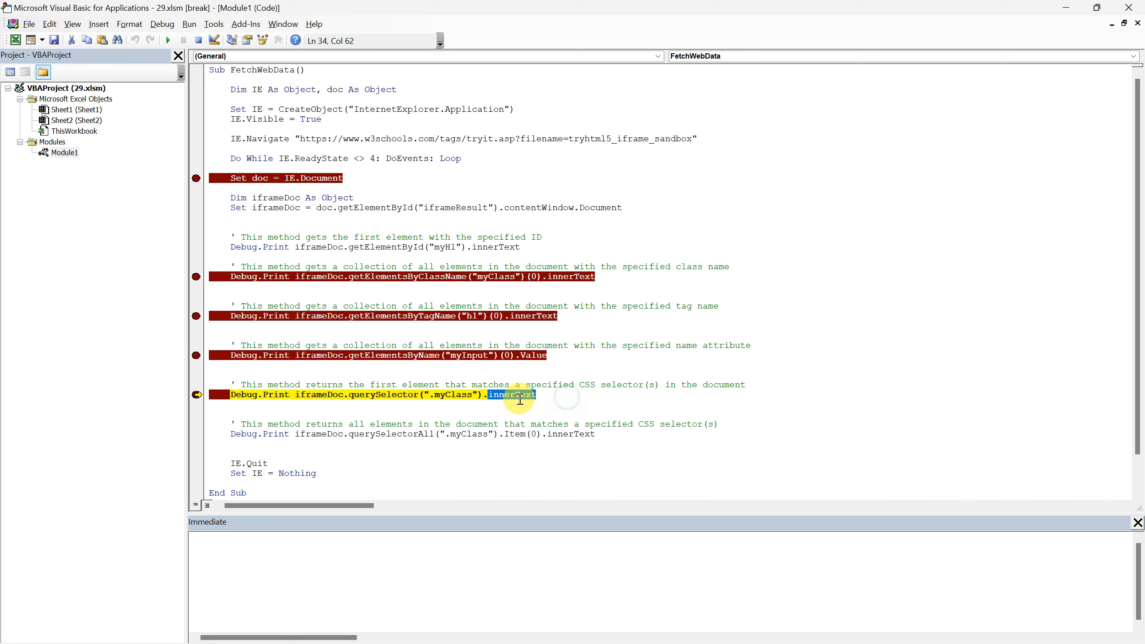
pyautogui.moveTo(249, 552)
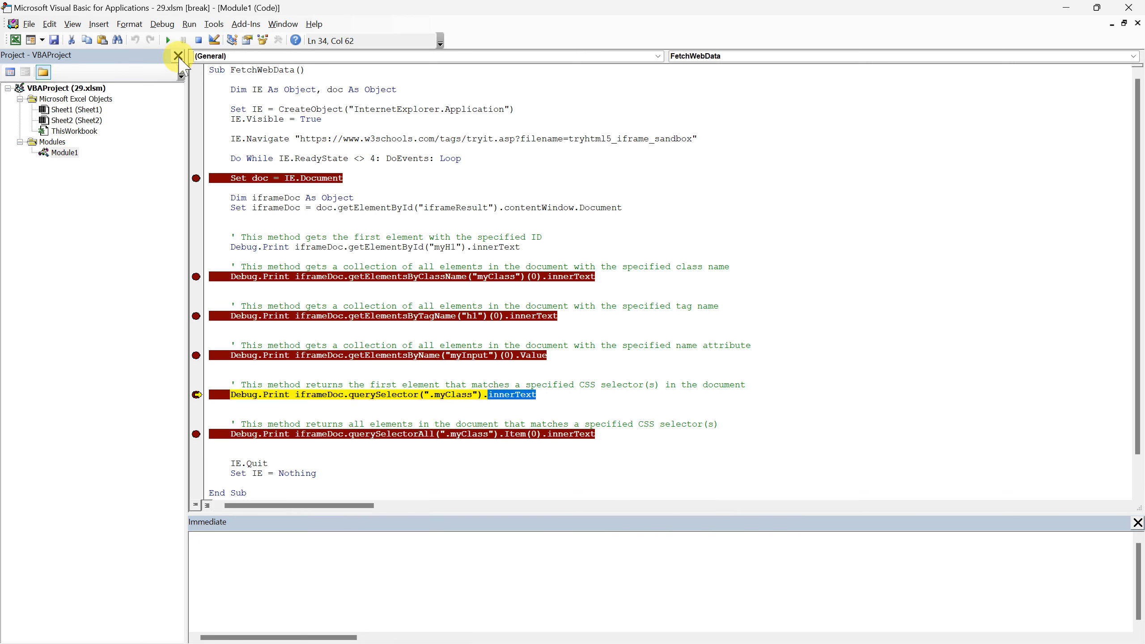
pyautogui.press('F8')
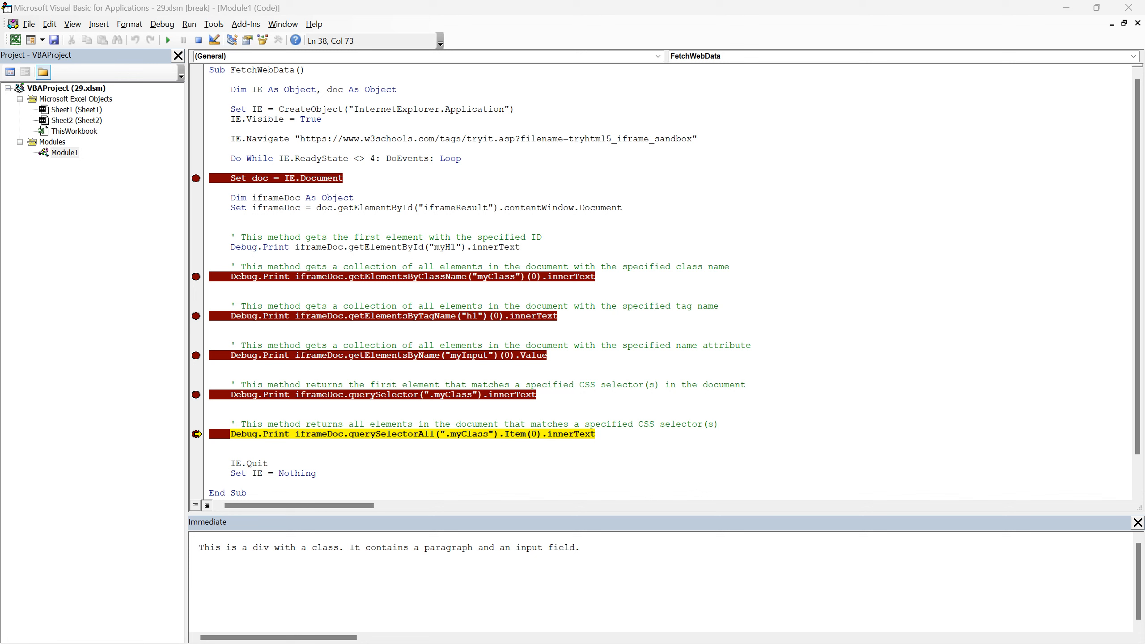
pyautogui.moveTo(679, 439)
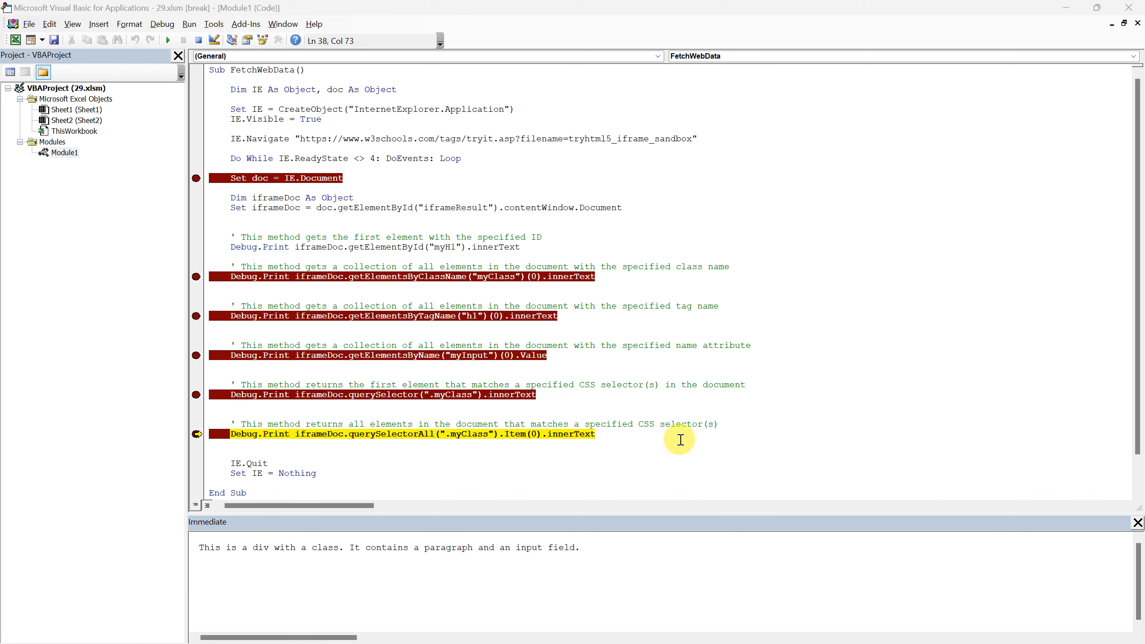
# Highlight the querySelectorAll method and the querySelector line in the code.
pyautogui.doubleClick(390, 434)
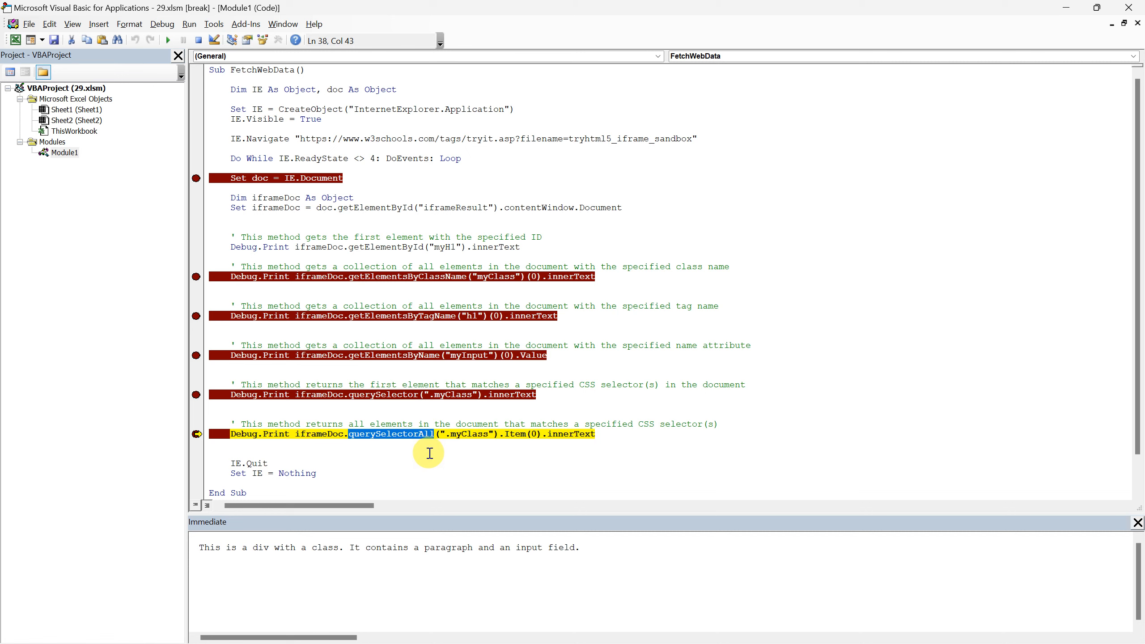
pyautogui.doubleClick(383, 394)
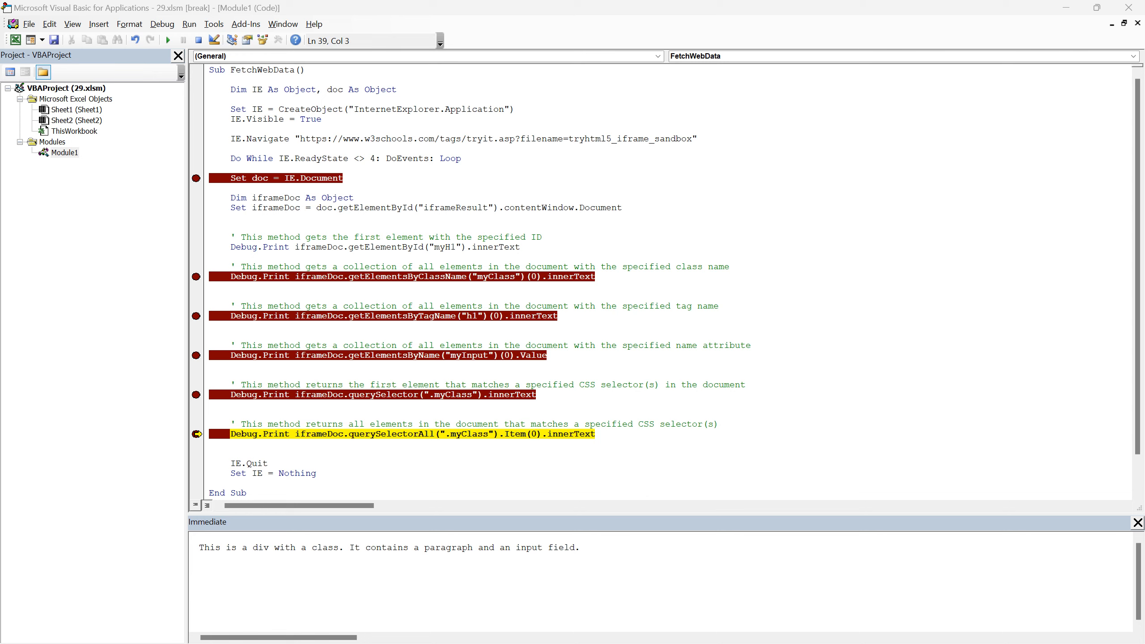
pyautogui.moveTo(589, 411)
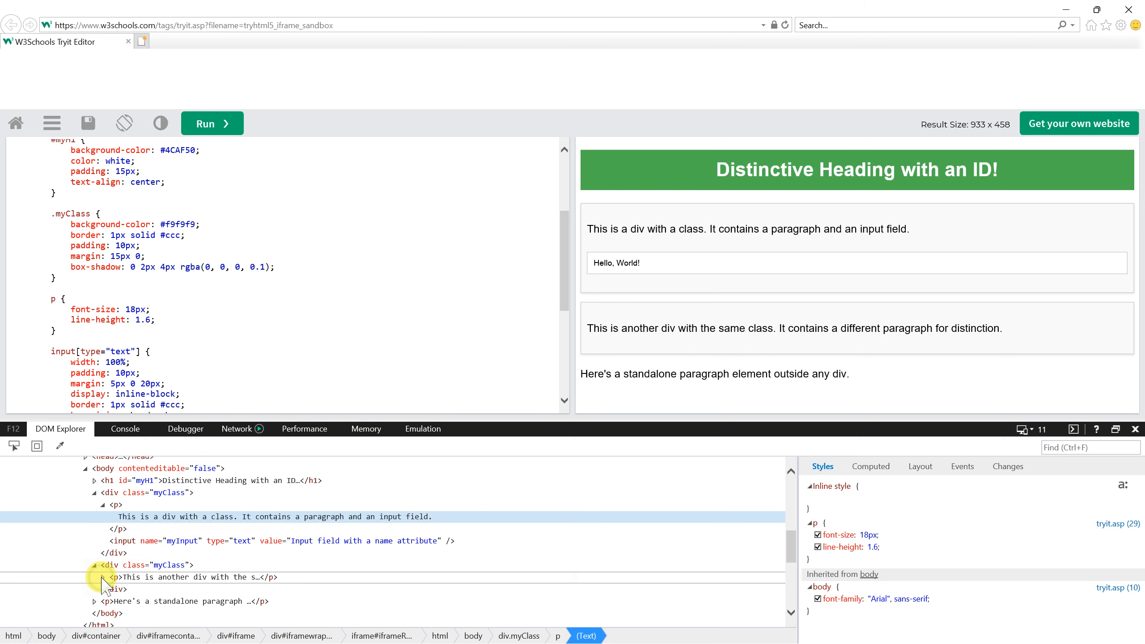
# Expand the paragraph inside the second myClass div in DOM Explorer.
pyautogui.click(117, 577)
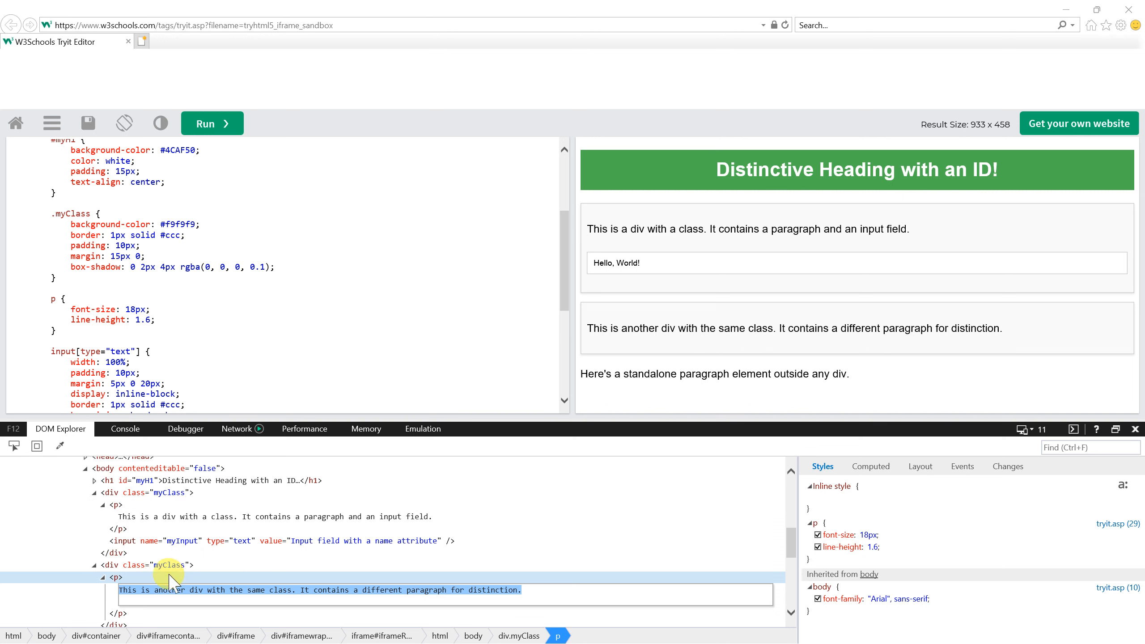
pyautogui.moveTo(582, 345)
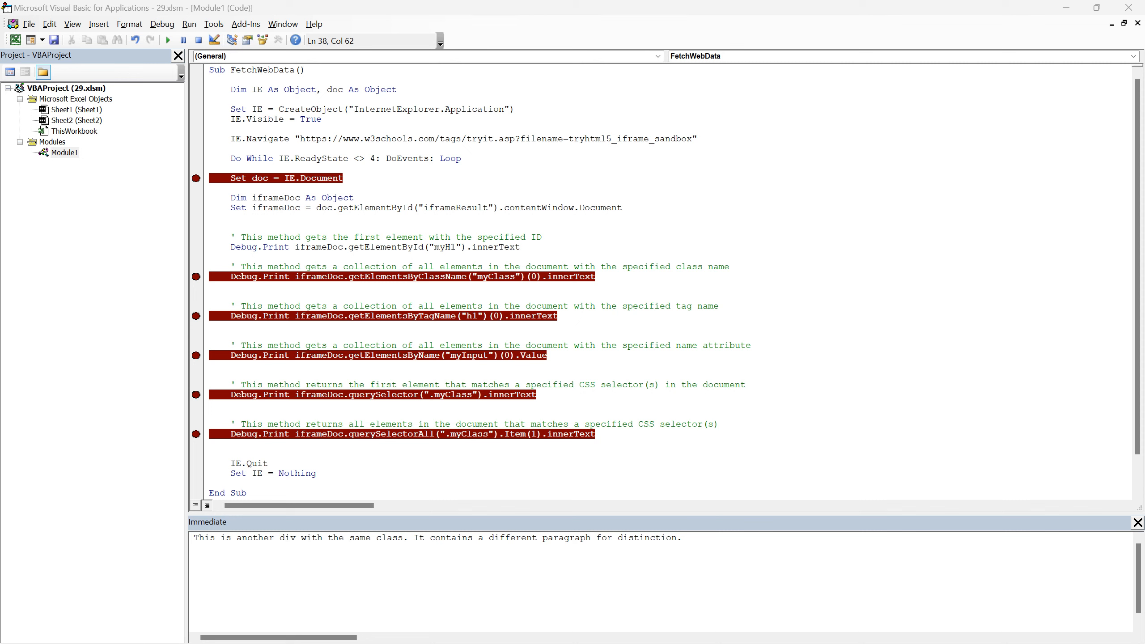
pyautogui.doubleClick(390, 433)
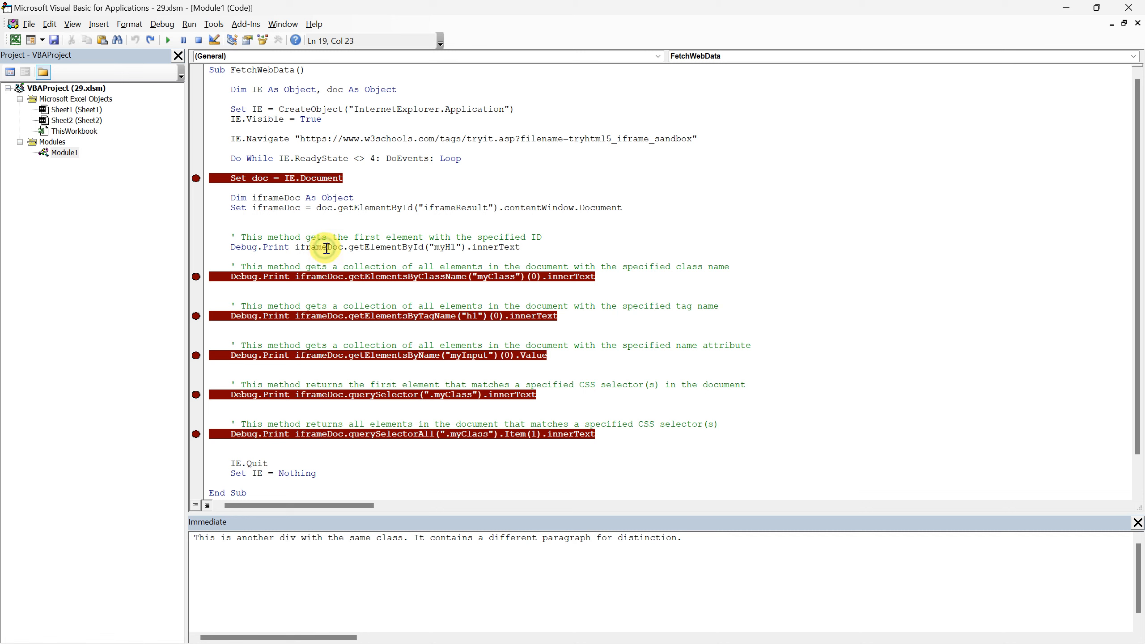
# Shorten iframeDoc to Doc on the getElementById line and select the Object dropdown.
pyautogui.doubleClick(310, 247)
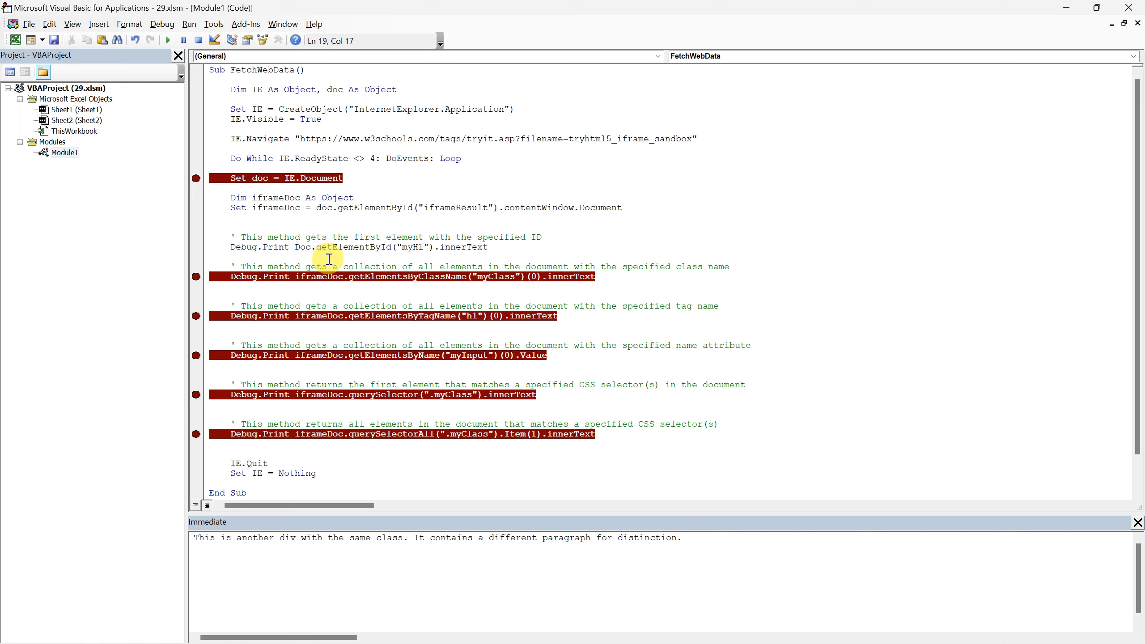
pyautogui.doubleClick(301, 247)
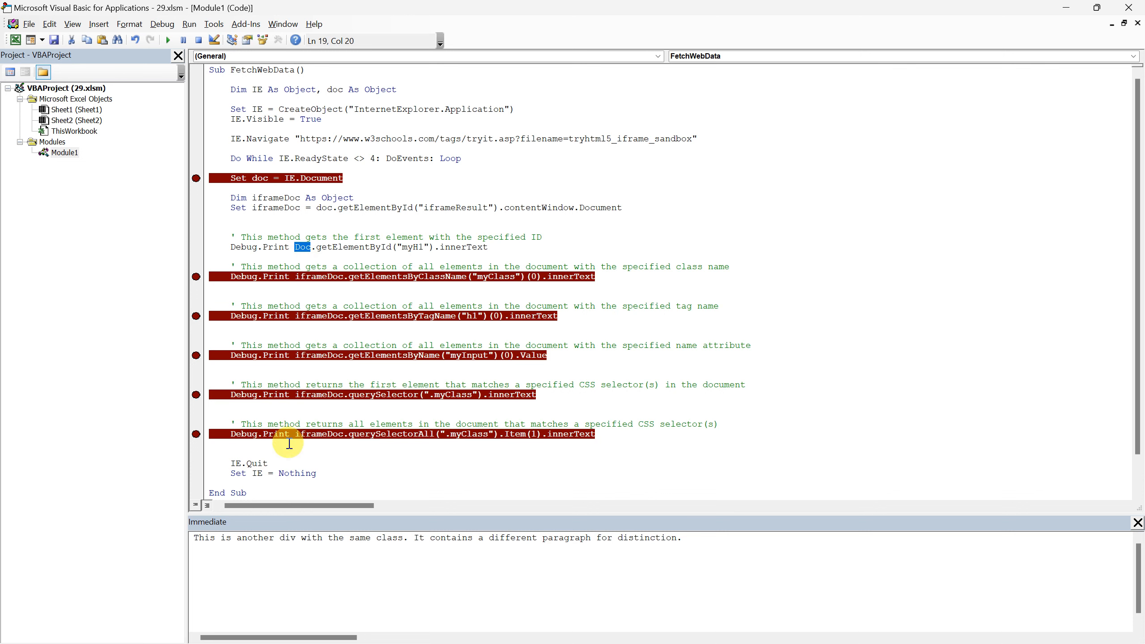
pyautogui.click(210, 57)
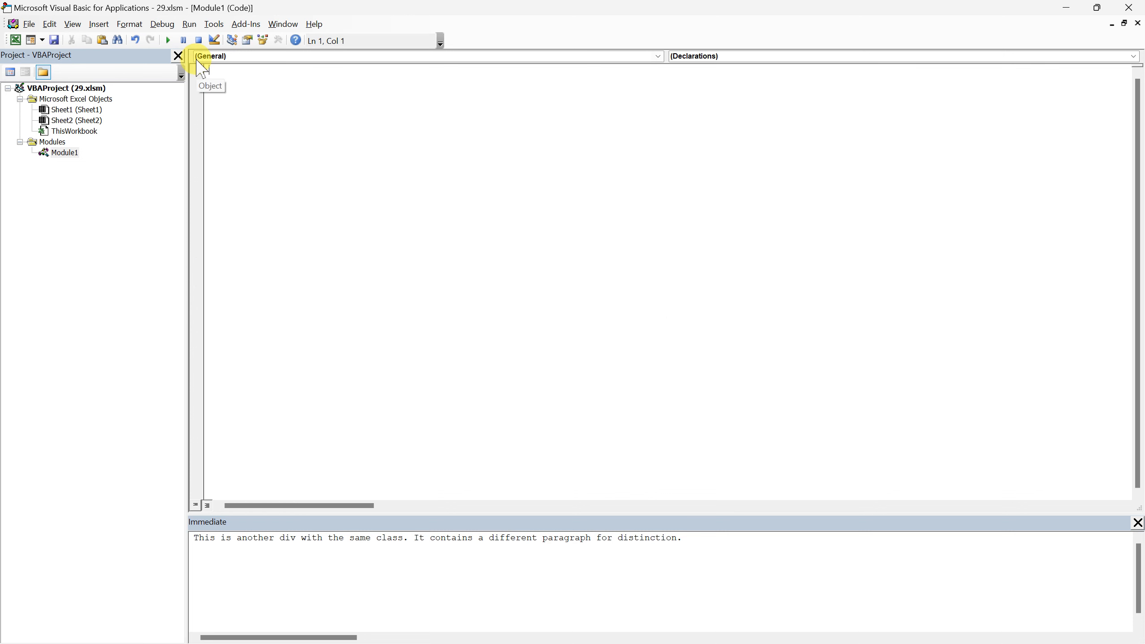